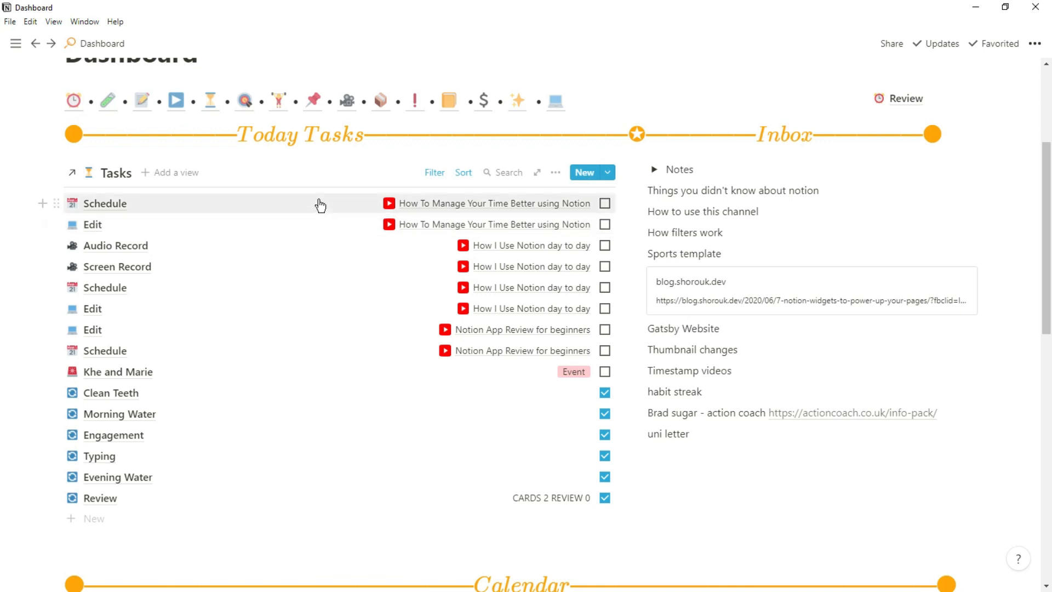
Step: Set the Clean Teeth task's Last Done date to Jul 09, 2020
click(685, 434)
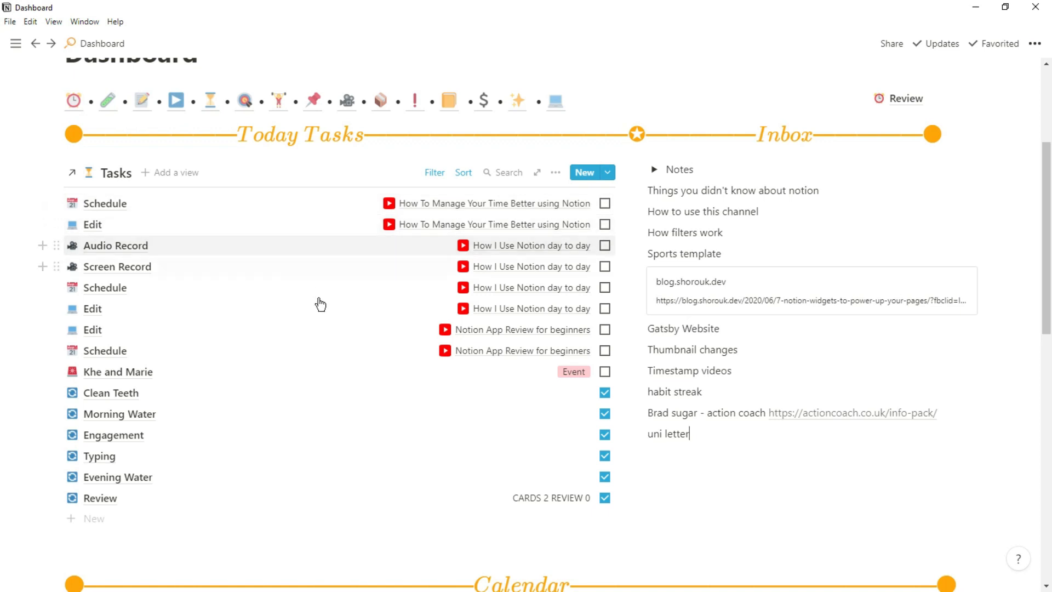
mouse_move(398, 329)
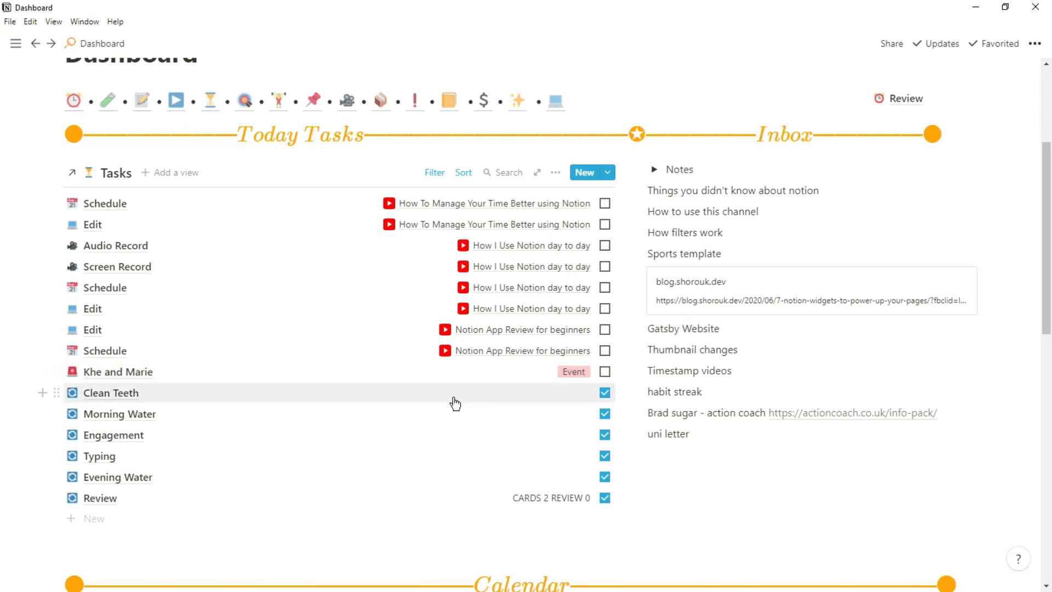
click(111, 392)
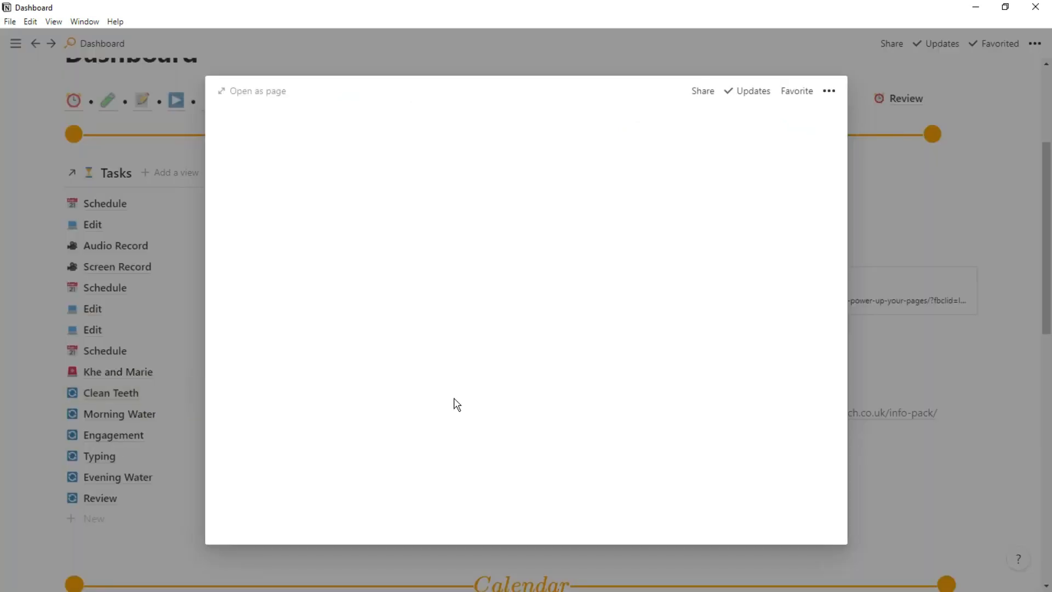
click(110, 393)
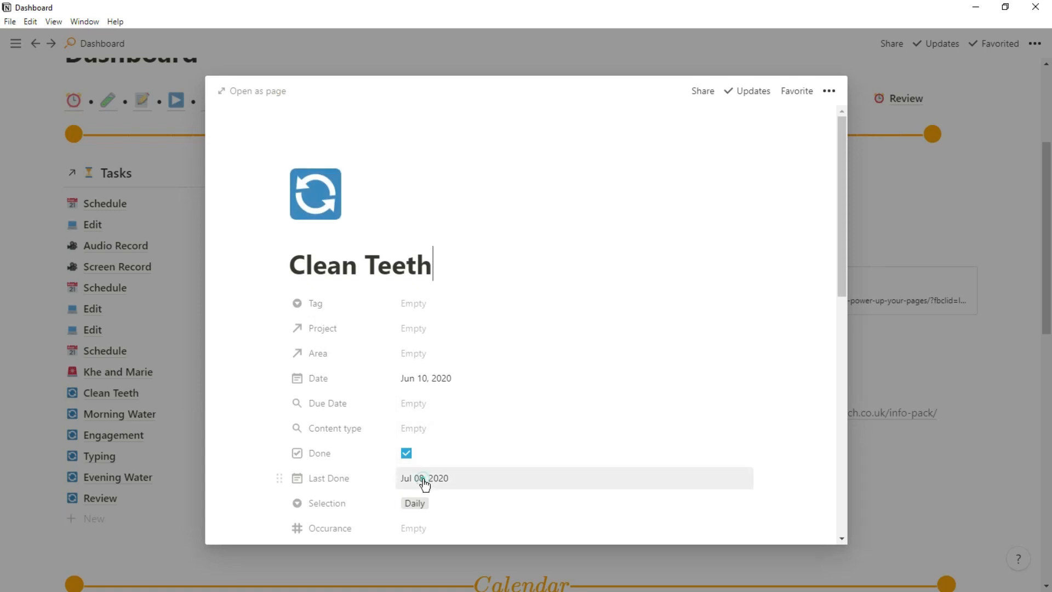
click(424, 478)
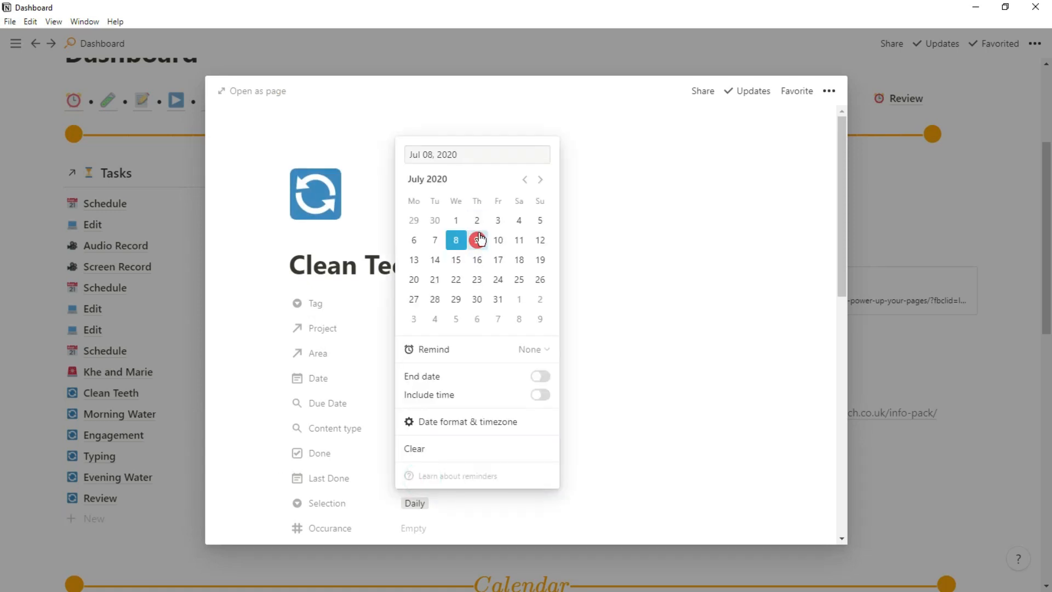
click(476, 239)
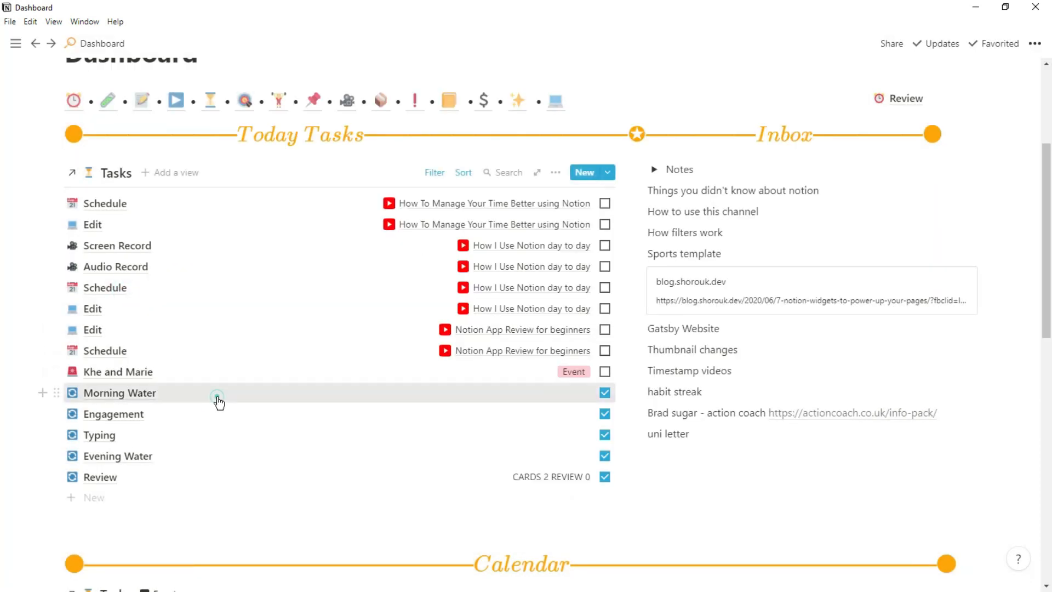
Step: Set Morning Water's Last Done date to Jul 09, 2020 and close its page
click(119, 392)
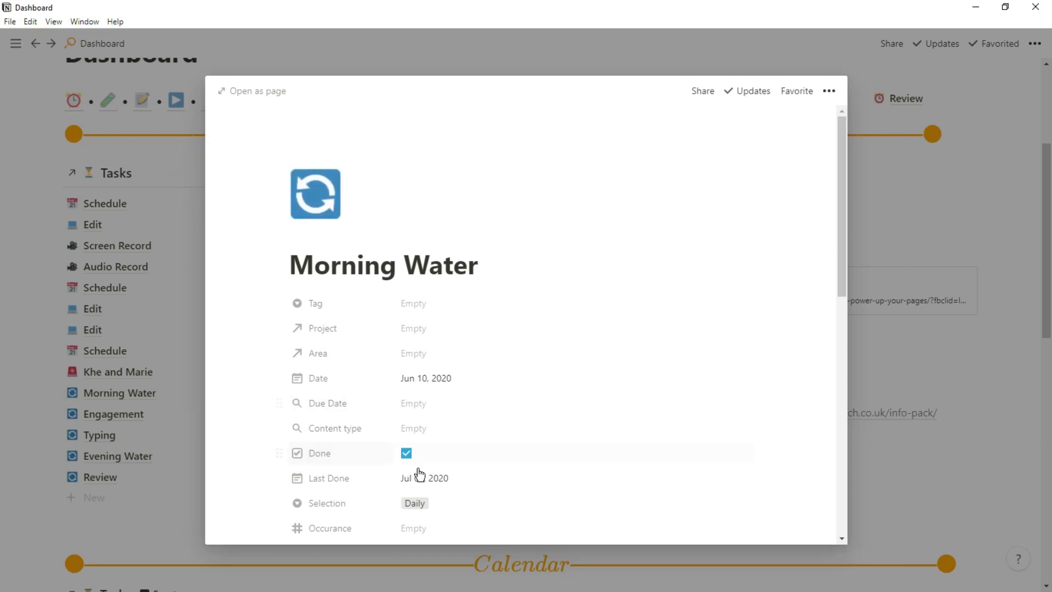
click(424, 477)
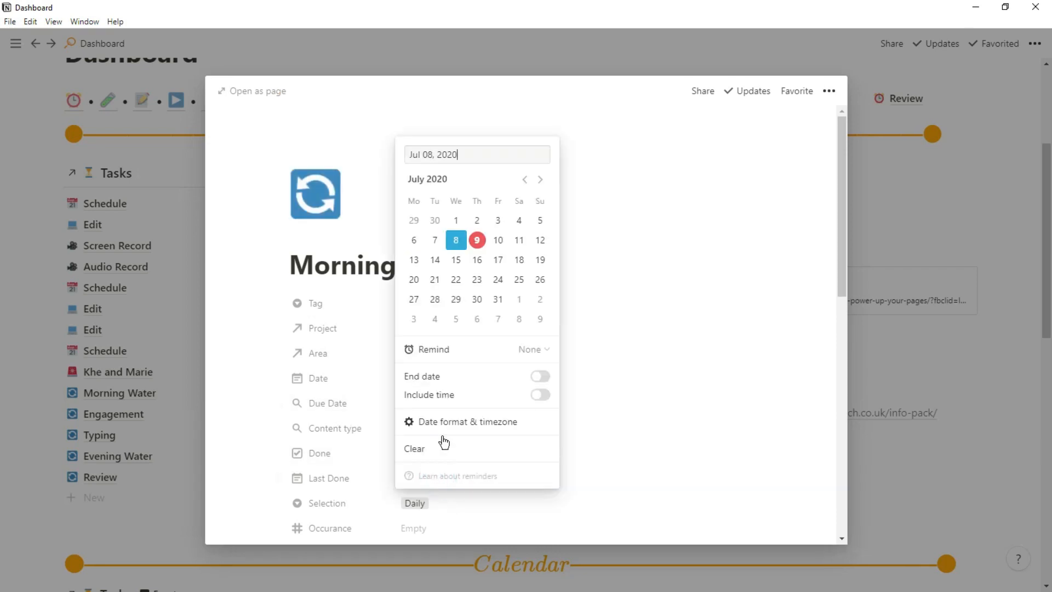
click(476, 239)
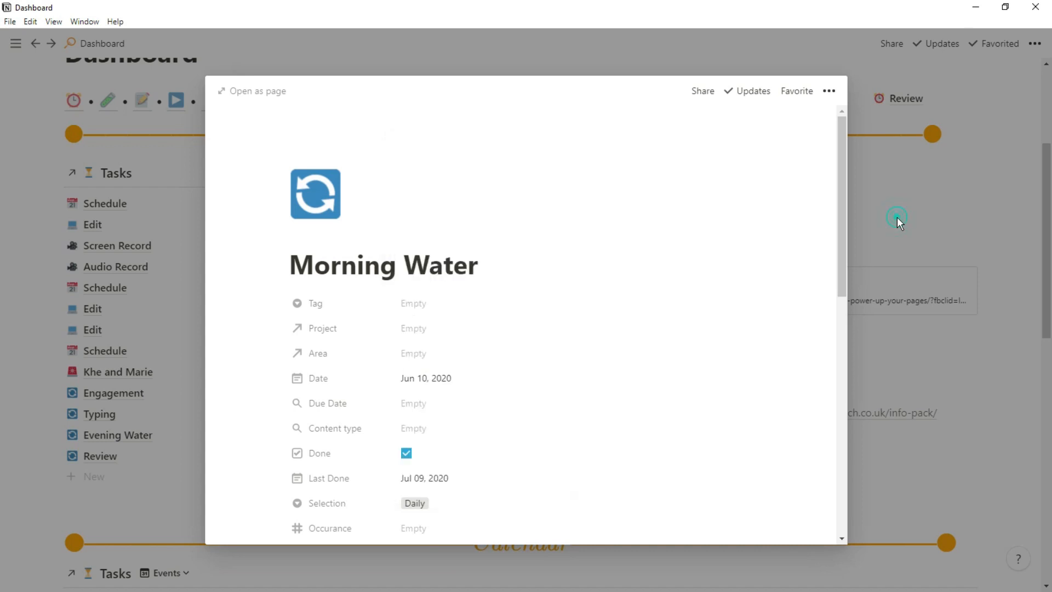
click(897, 221)
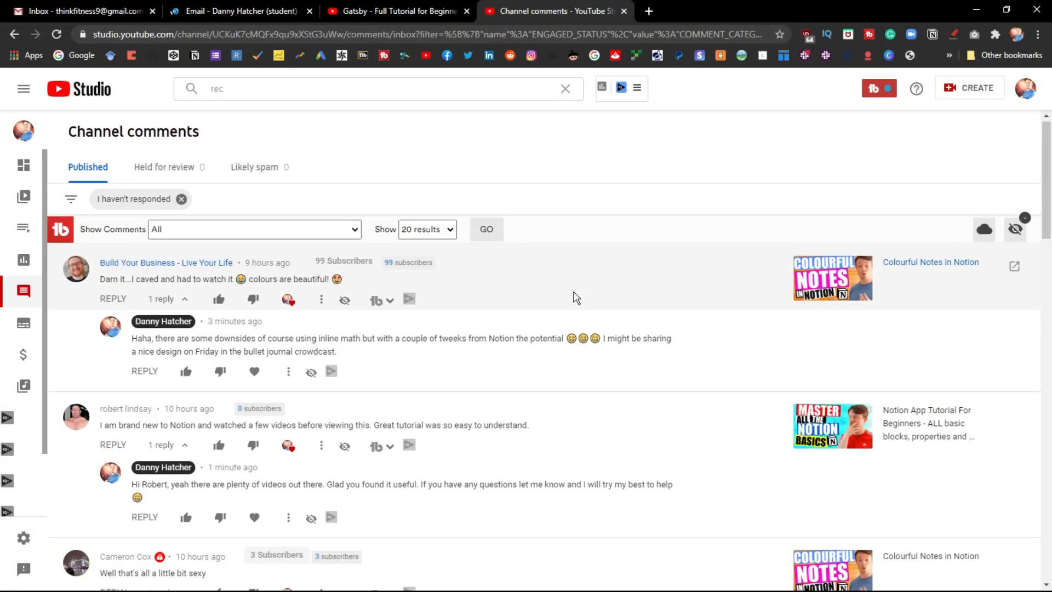
Step: Scroll through the YouTube Studio comments not yet responded to
scroll(down, 3)
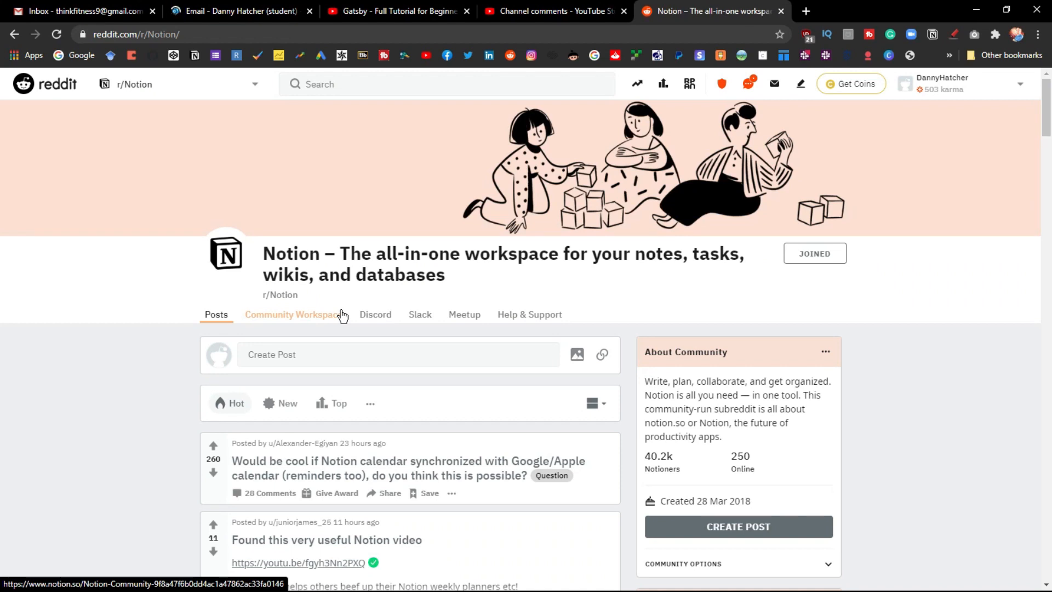
Step: Sort r/Notion by New and scroll through the newest posts
click(287, 403)
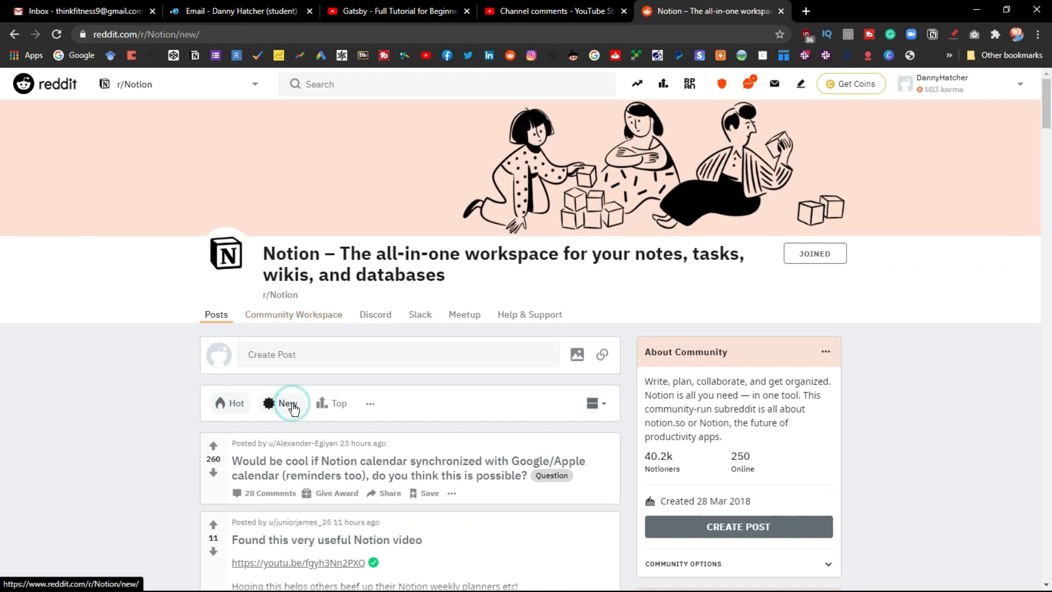
click(287, 404)
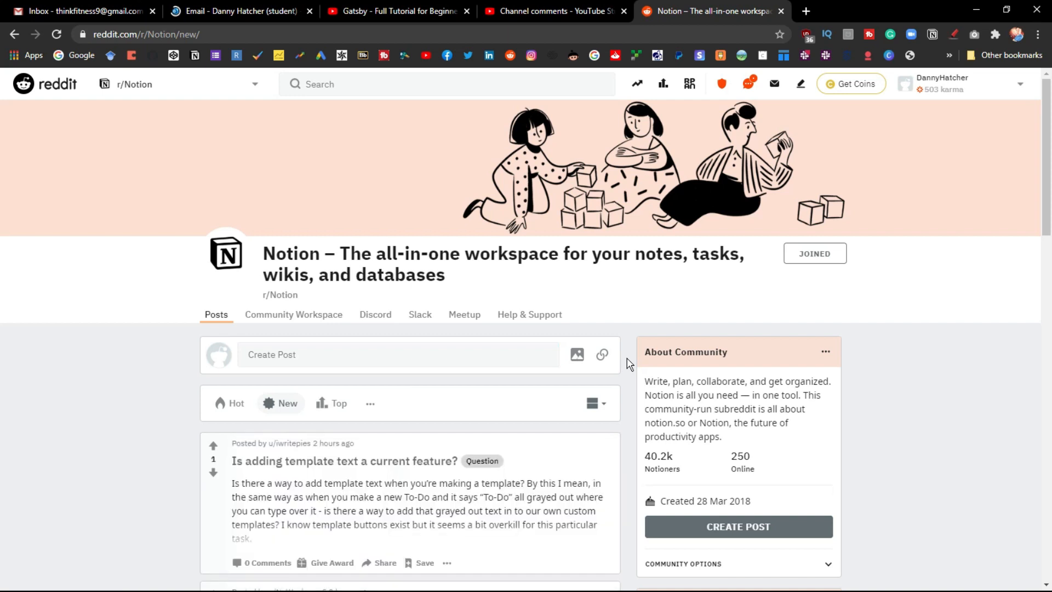
scroll(down, 3)
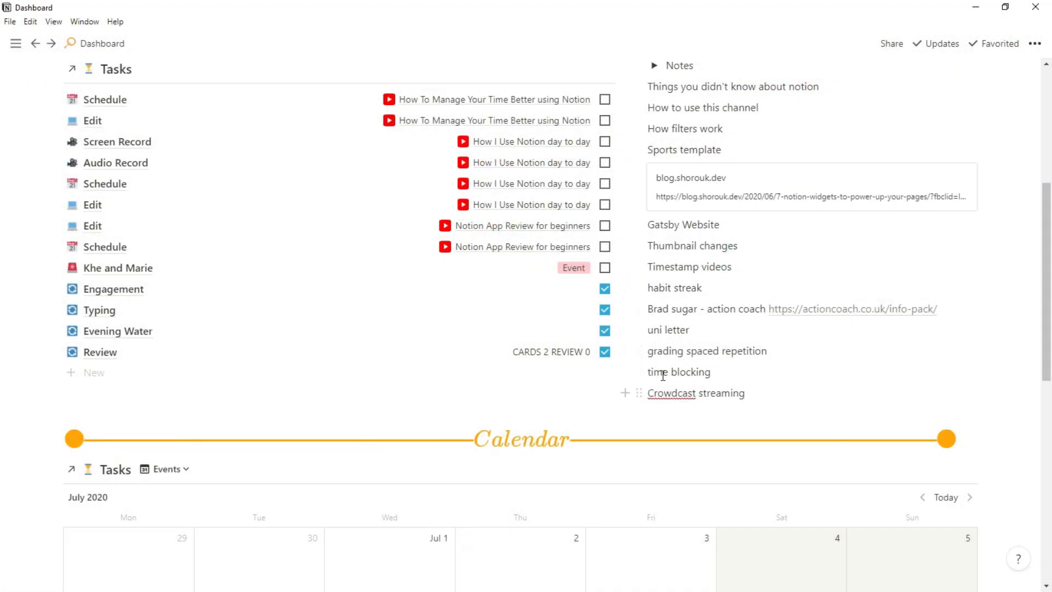
Step: Open the Review page from the Dashboard's Review link
click(113, 288)
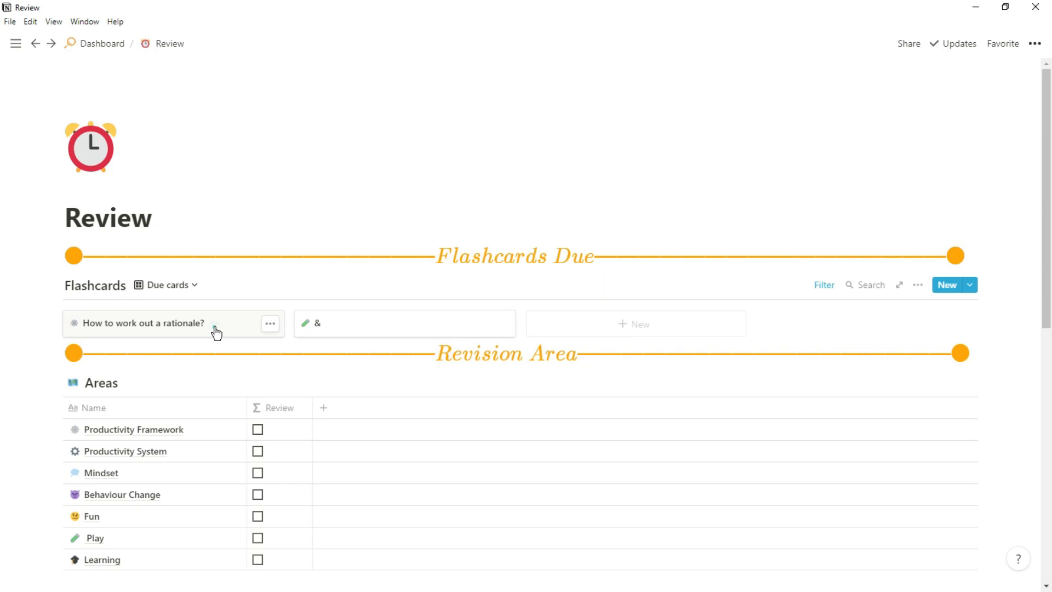
Step: Check the due rationale flashcard, then change the Review task's Last Done date
click(141, 322)
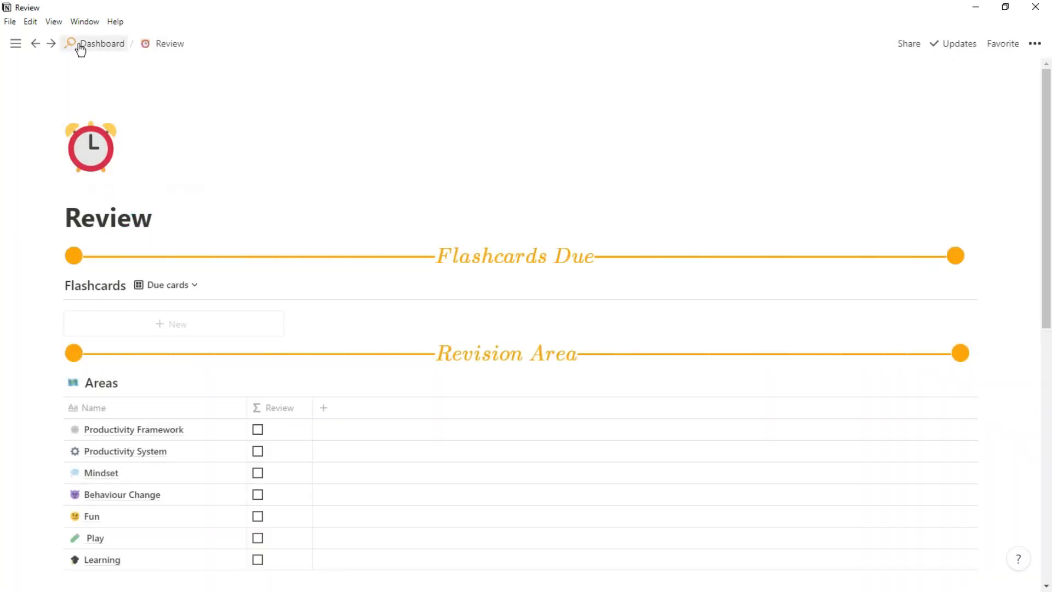
click(102, 44)
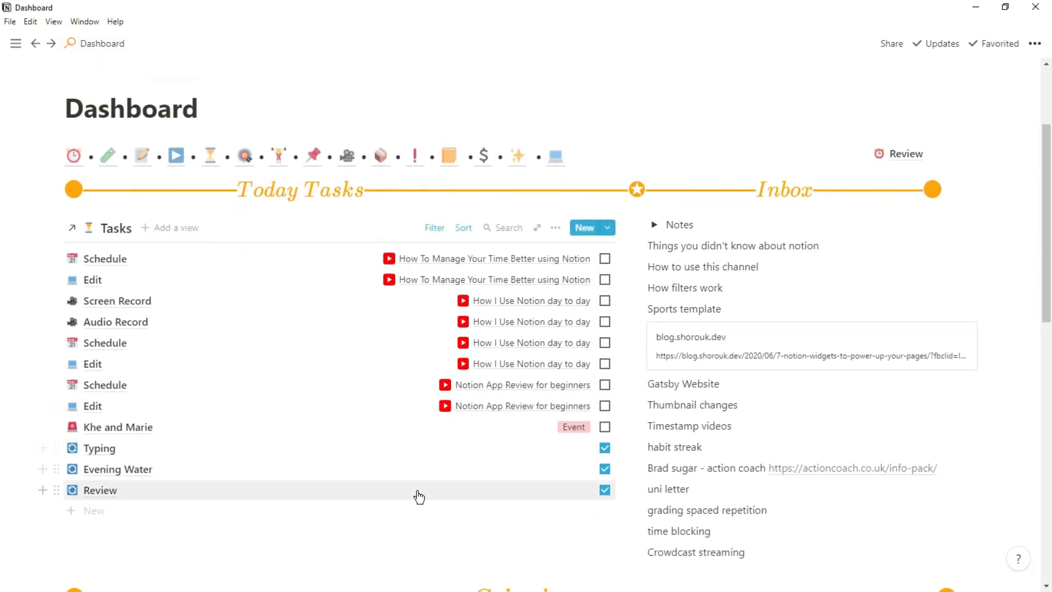
click(99, 490)
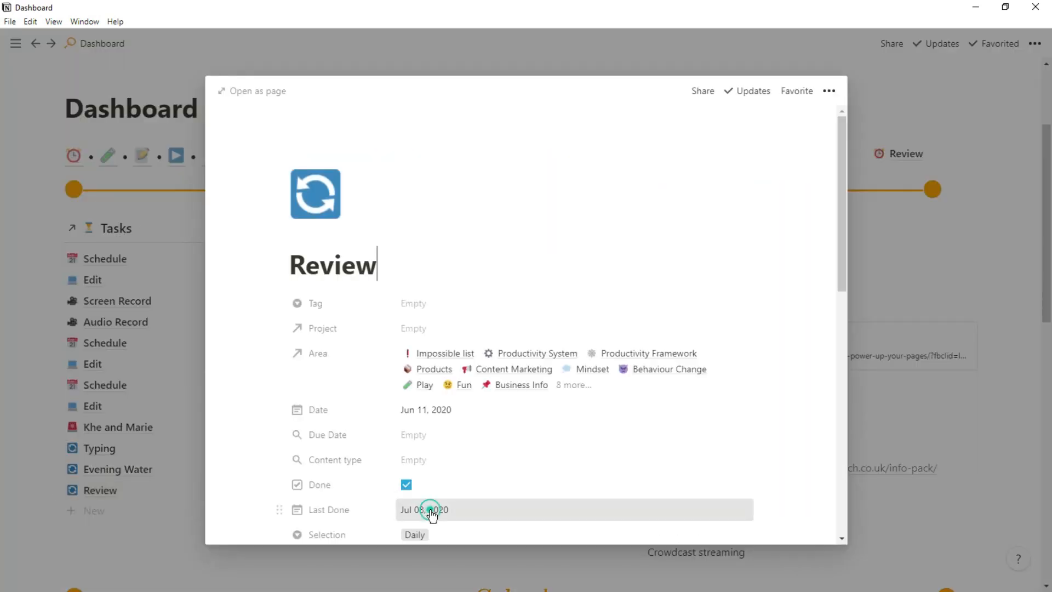
click(424, 509)
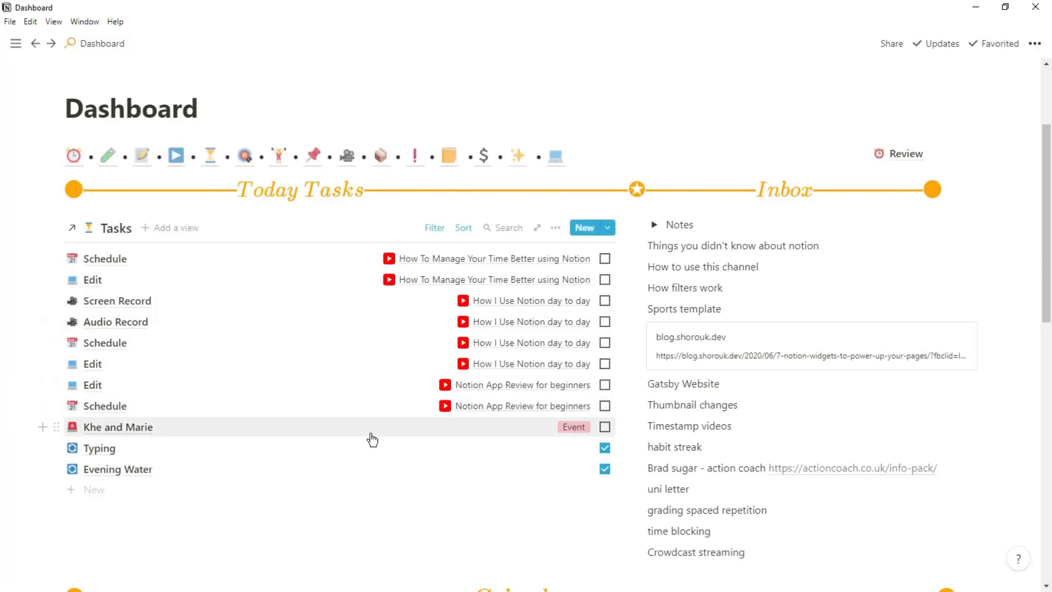
click(119, 426)
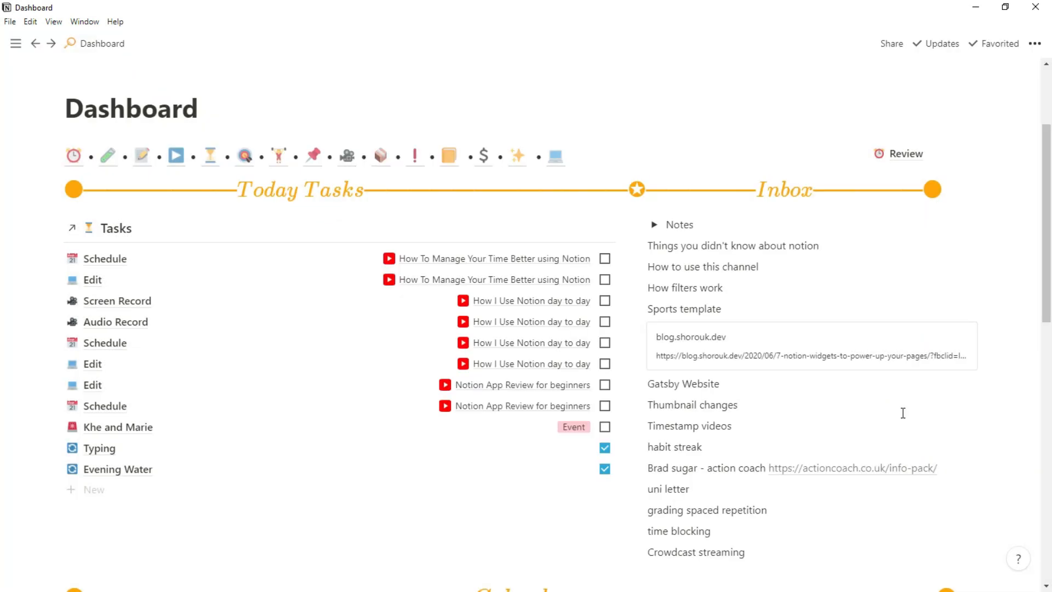
scroll(down, 3)
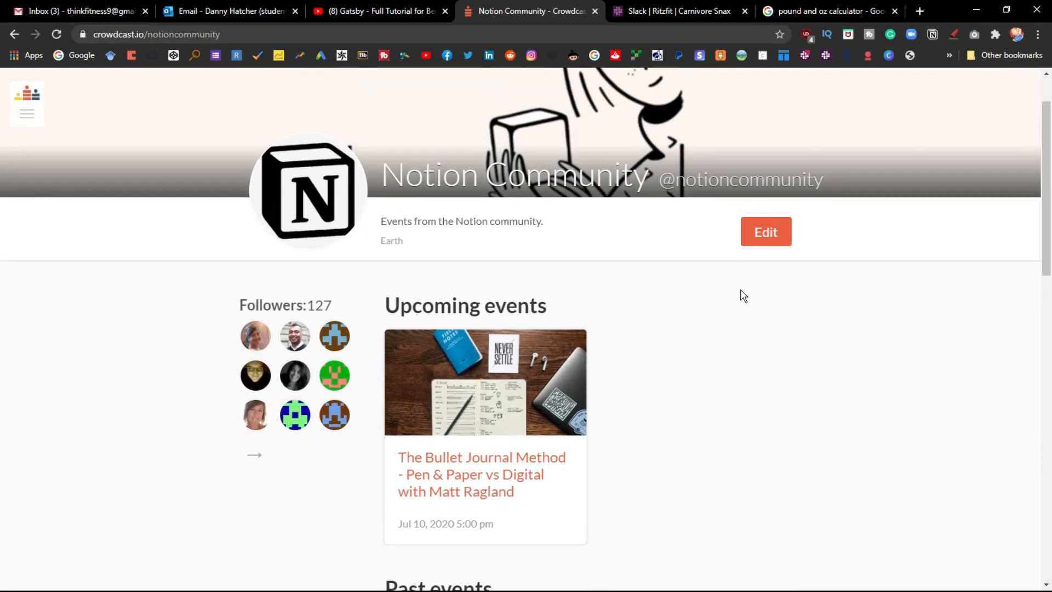
Step: Check the Crowdcast Notion Community's upcoming Bullet Journal event
click(158, 34)
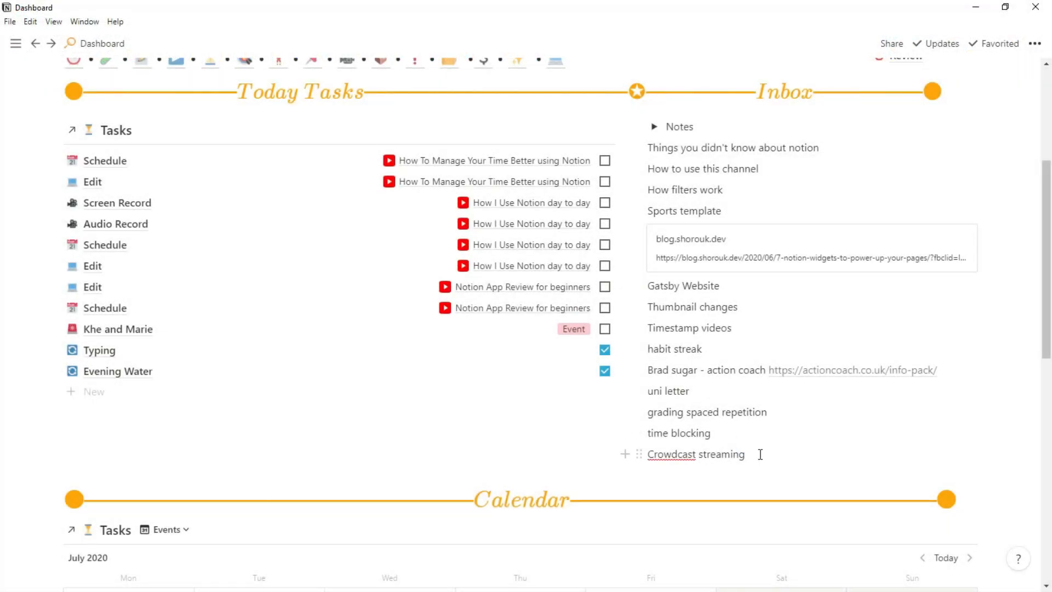
scroll(down, 3)
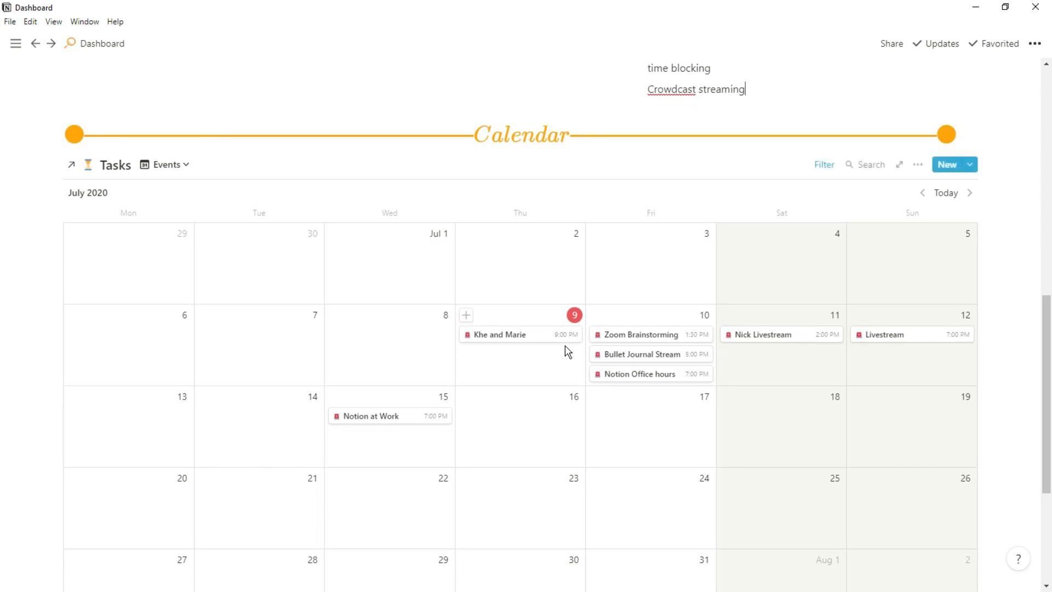
click(636, 355)
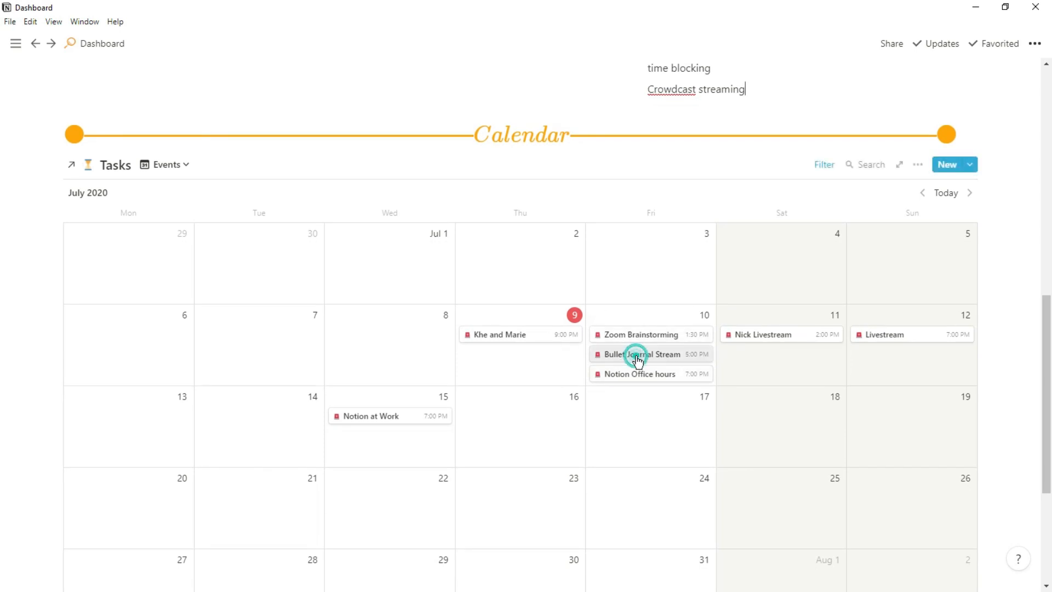
click(636, 354)
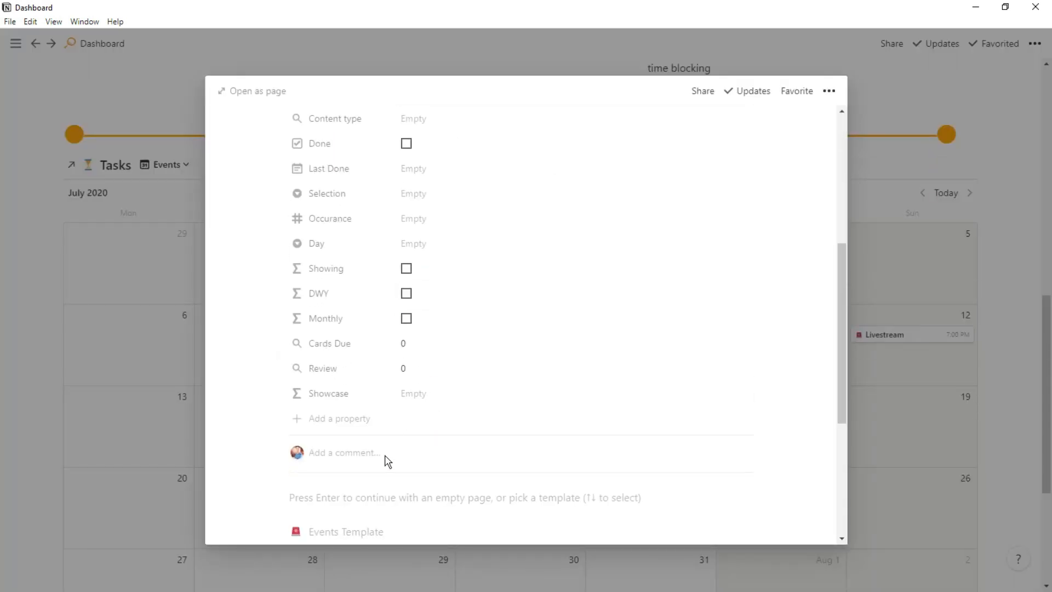
text(https://www.crowdcast.io/notioncommunity)
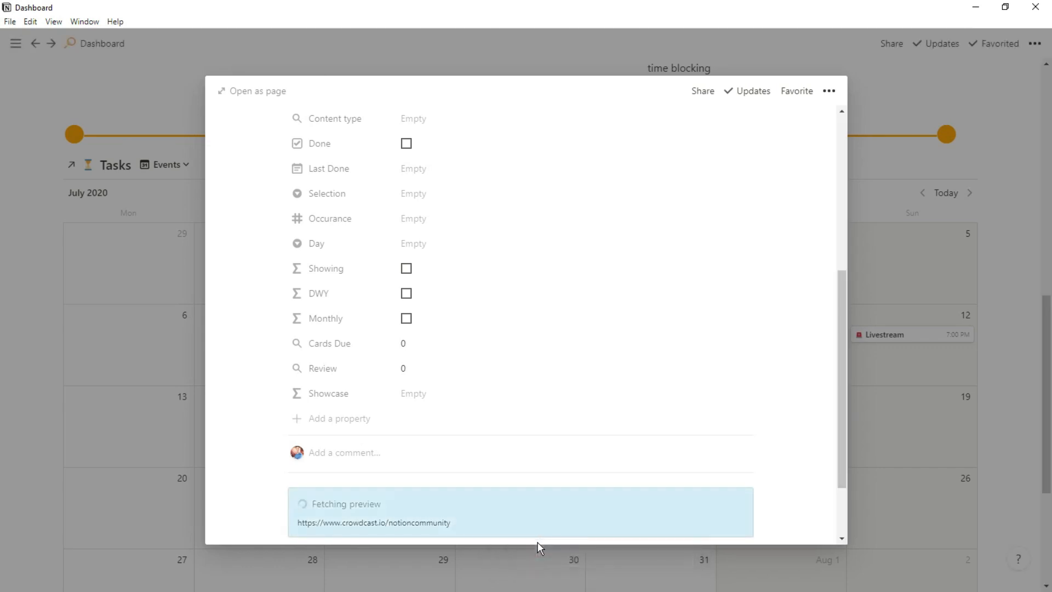
scroll(down, 3)
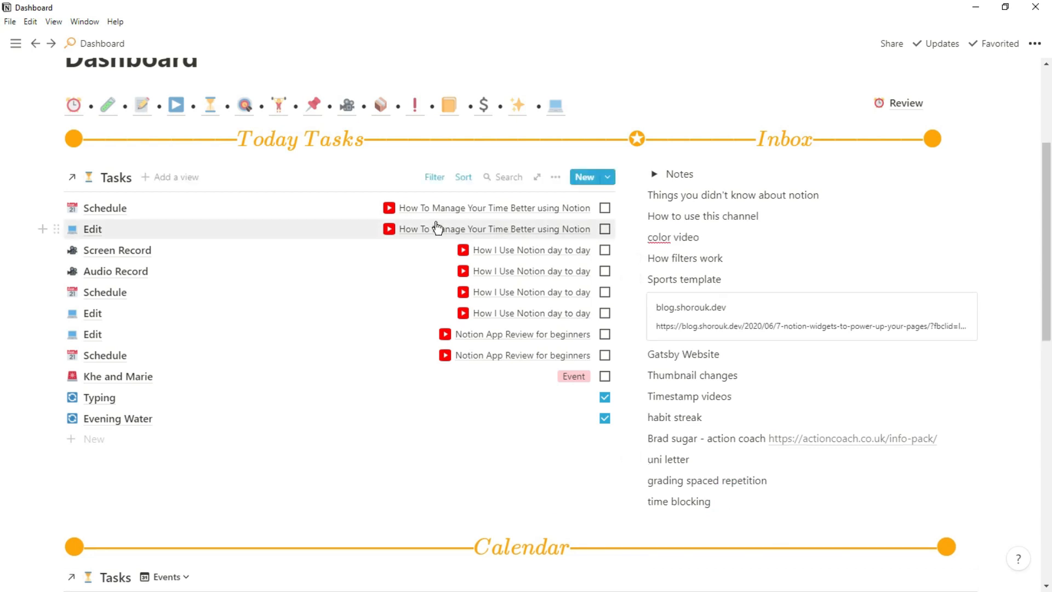
mouse_move(614, 235)
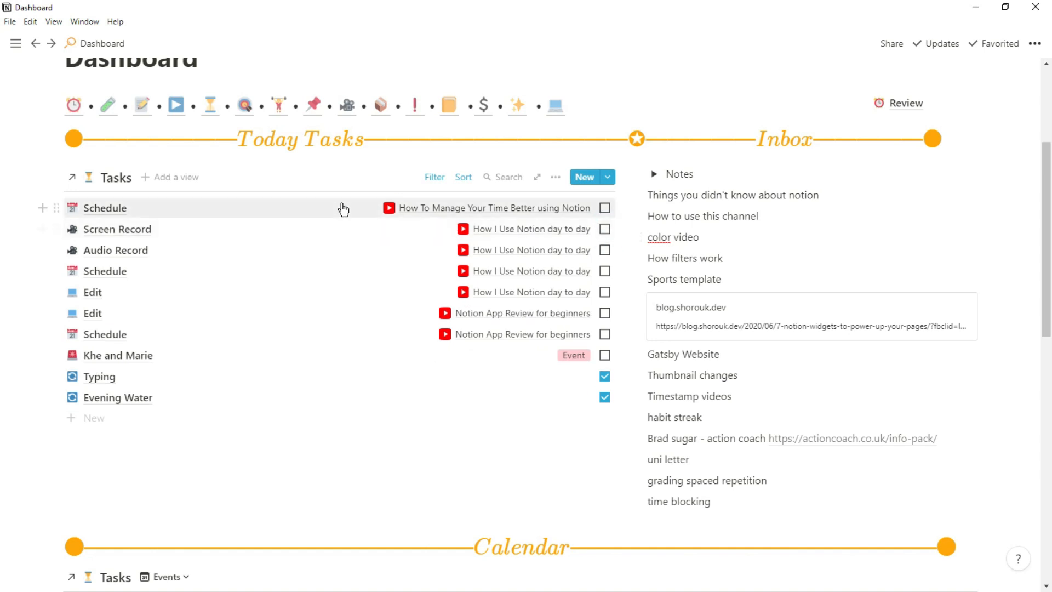
Step: Check the time-management video's Schedule task, then mark it Done
click(105, 208)
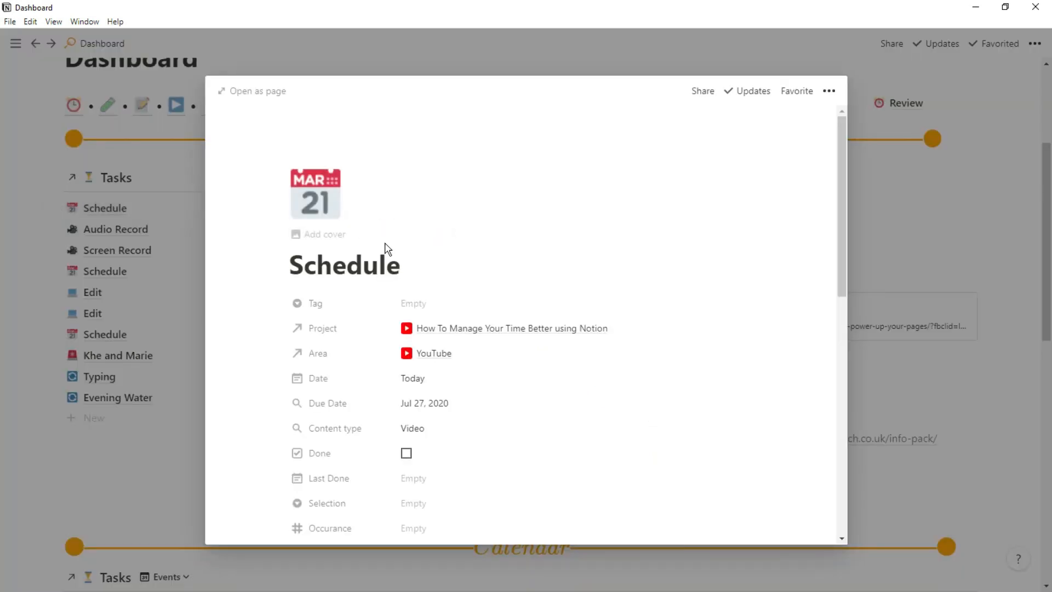
mouse_move(469, 412)
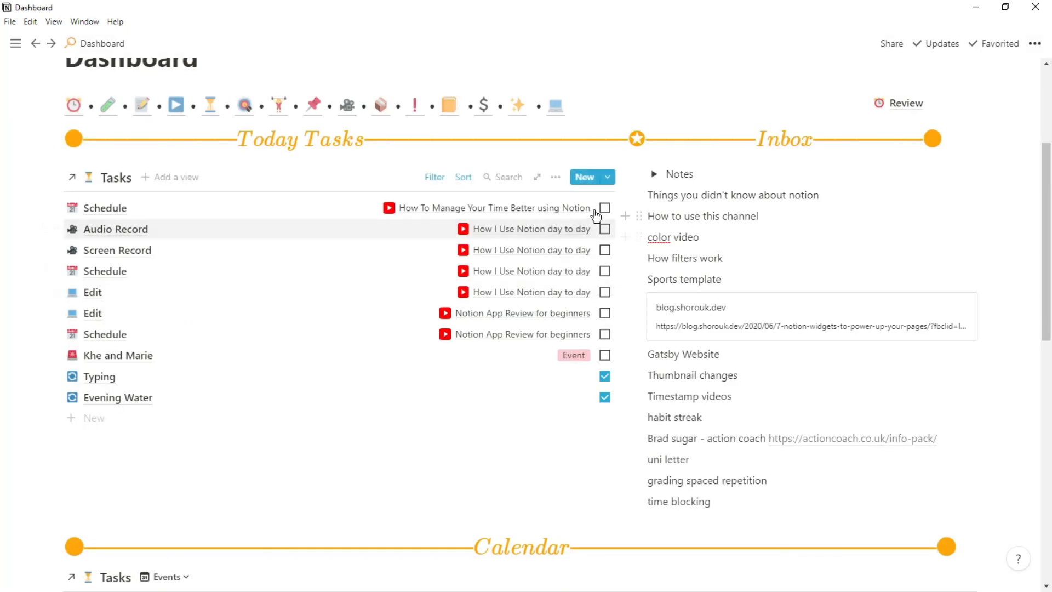
click(604, 207)
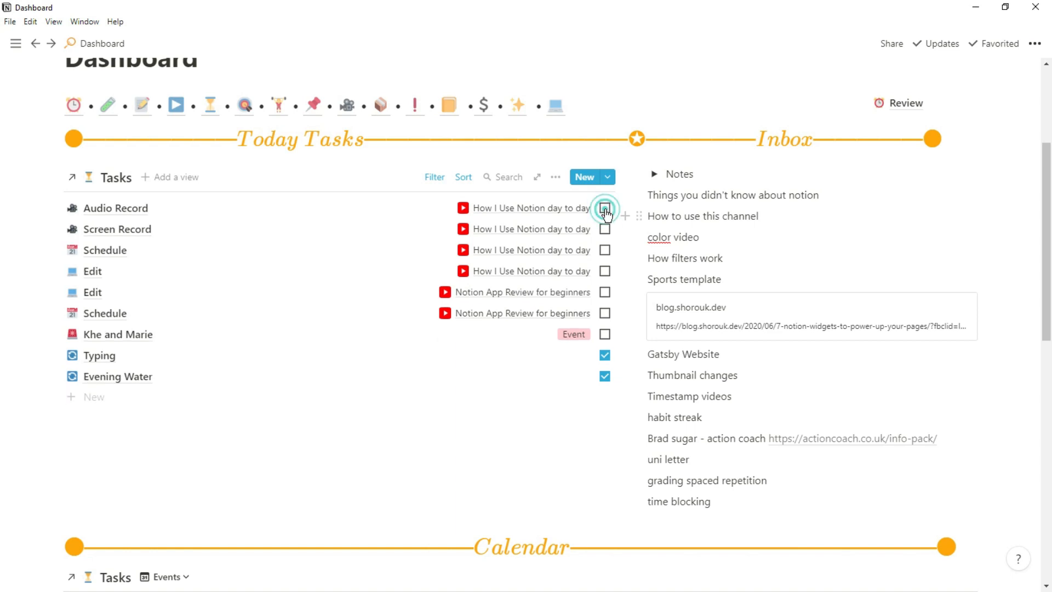
scroll(down, 3)
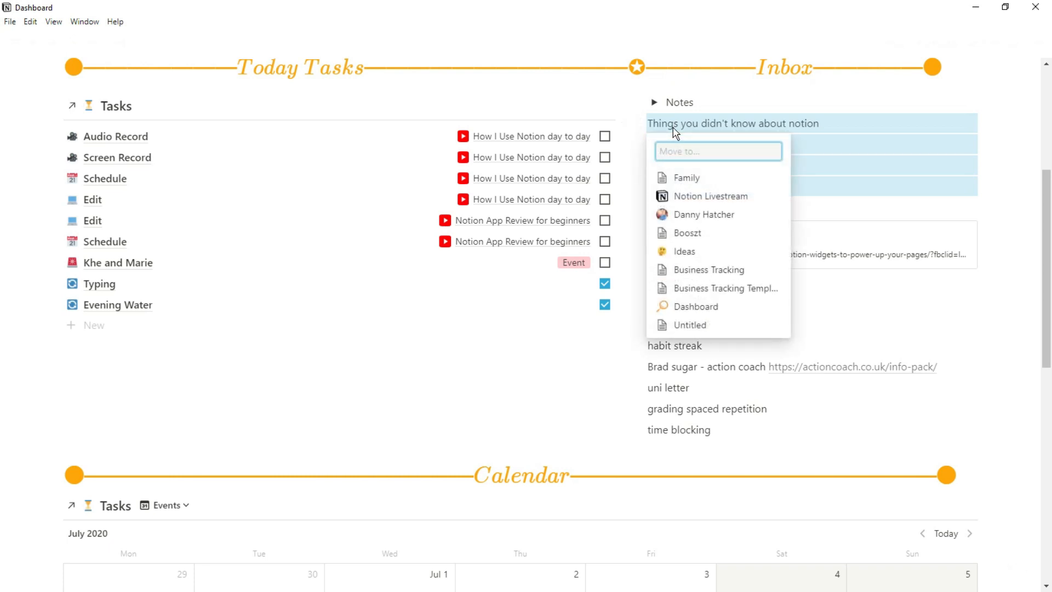
Step: Move the selected inbox video ideas into the YouTube page
text(youtube)
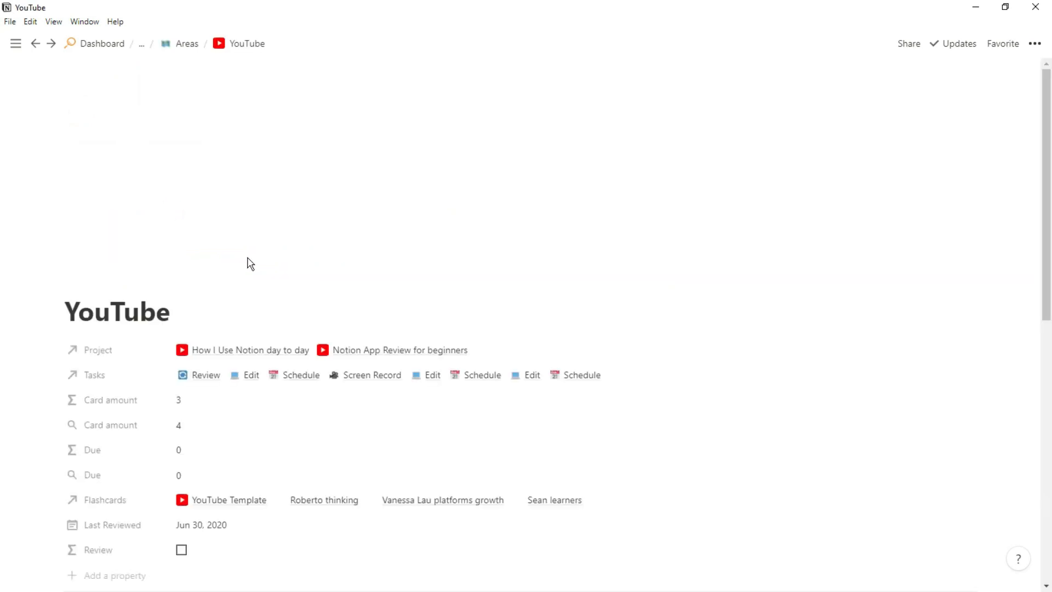
Step: Show August in the project calendar and move new video cards to Aug 10 and 14
scroll(down, 3)
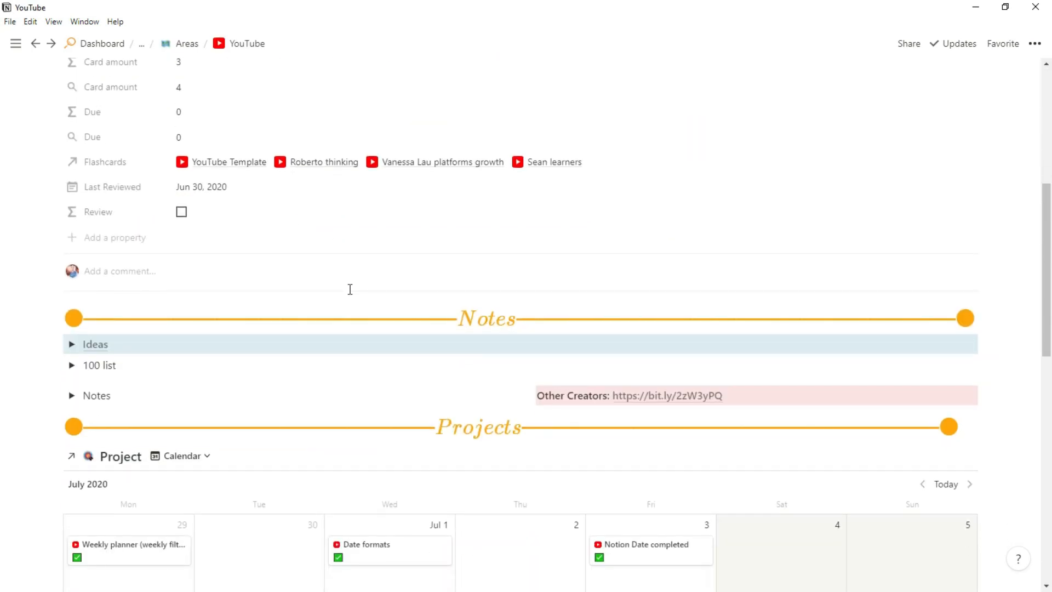
scroll(down, 3)
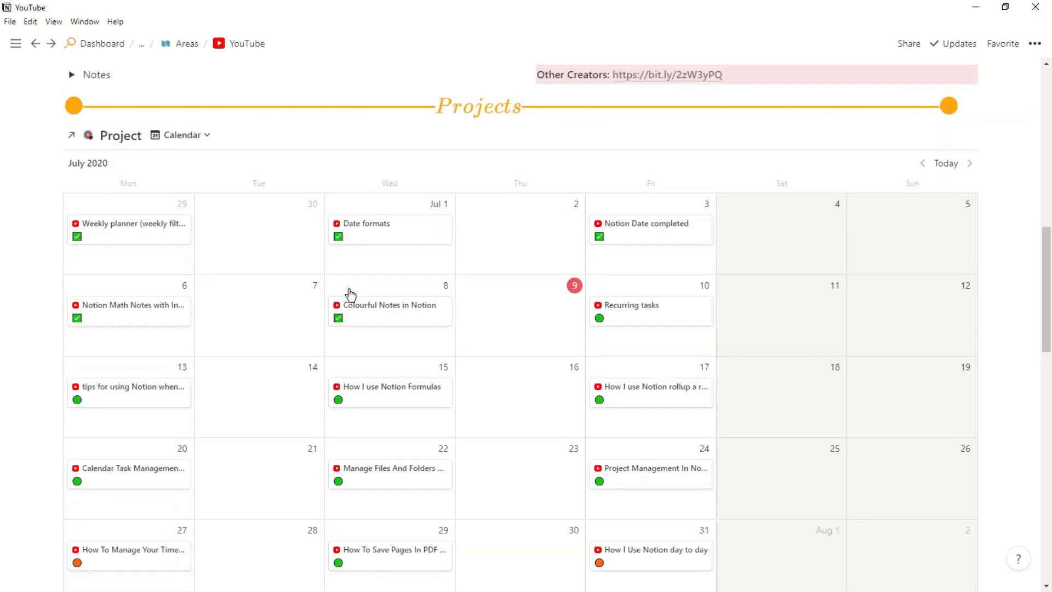
click(969, 163)
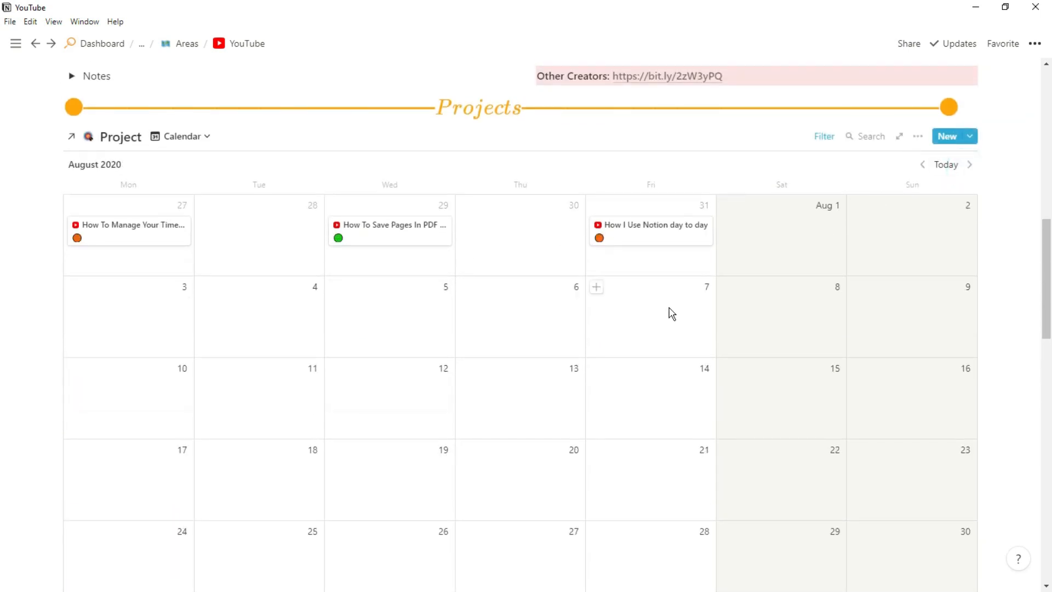
scroll(down, 3)
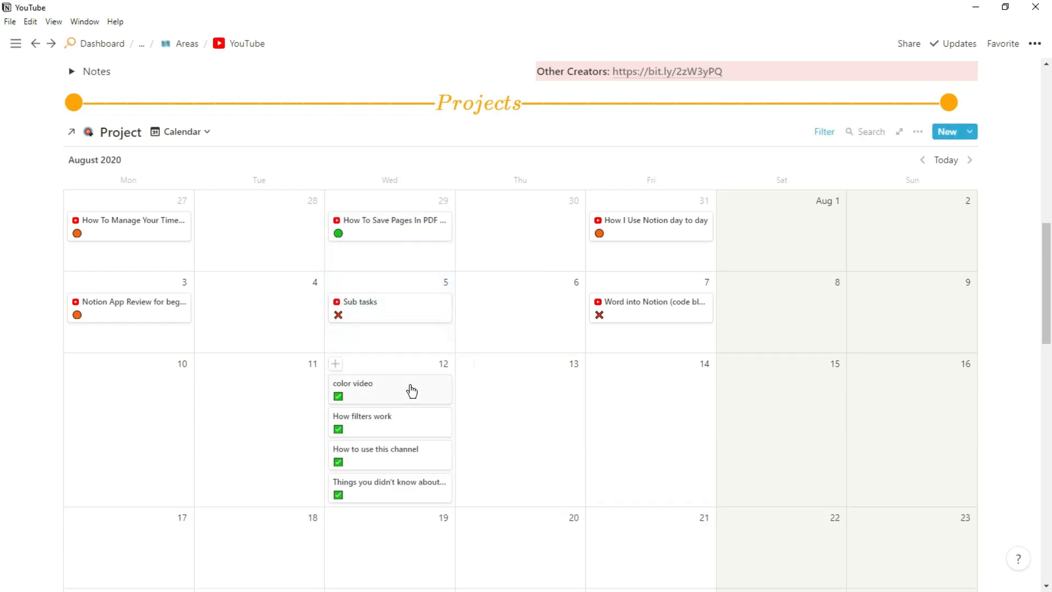
mouse_move(480, 491)
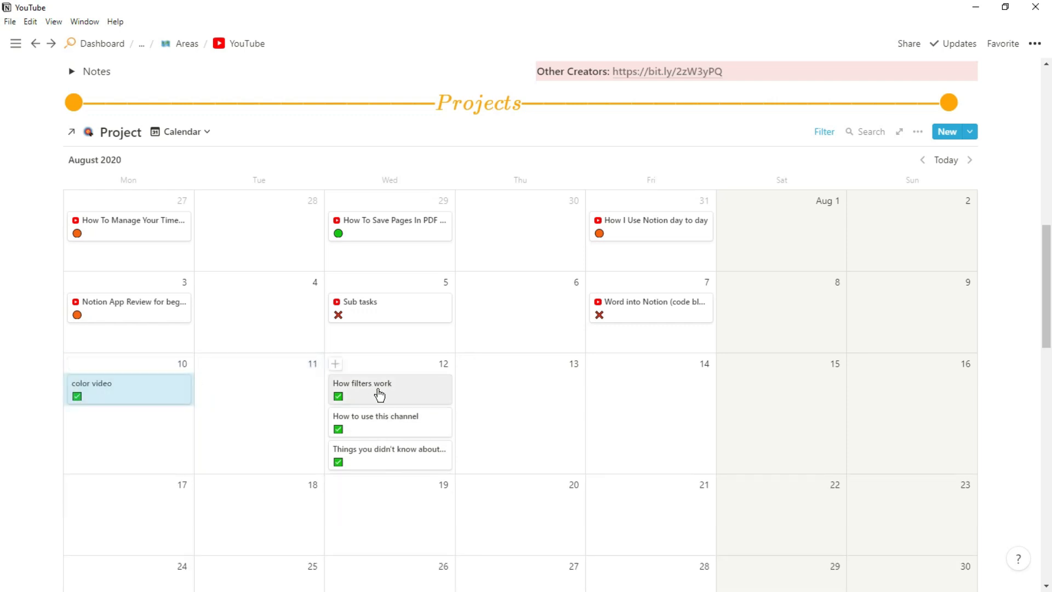
click(128, 389)
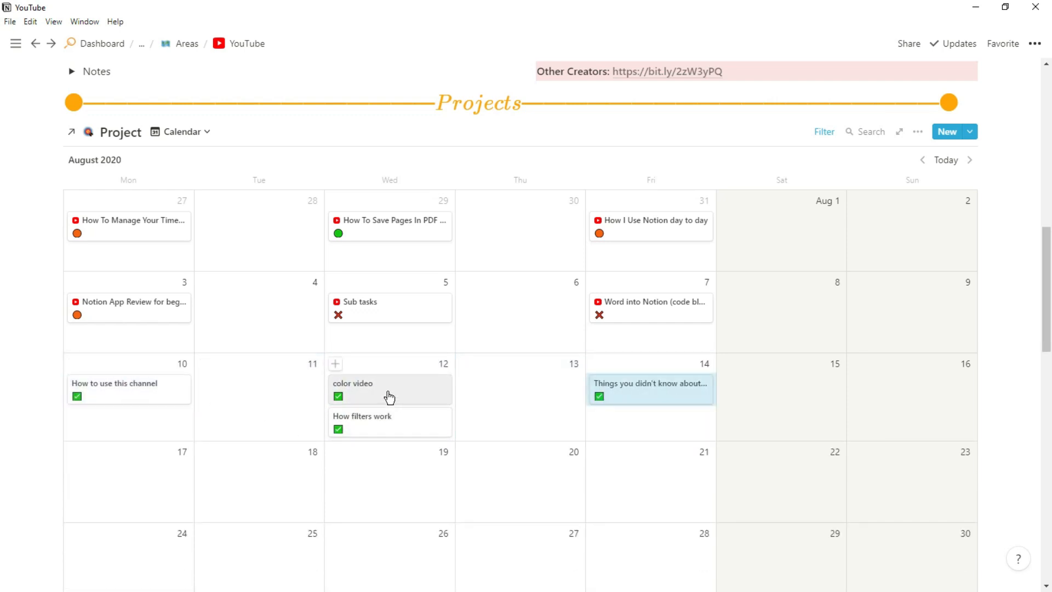
Step: Apply the New Video Template to the How to use this channel project
click(114, 383)
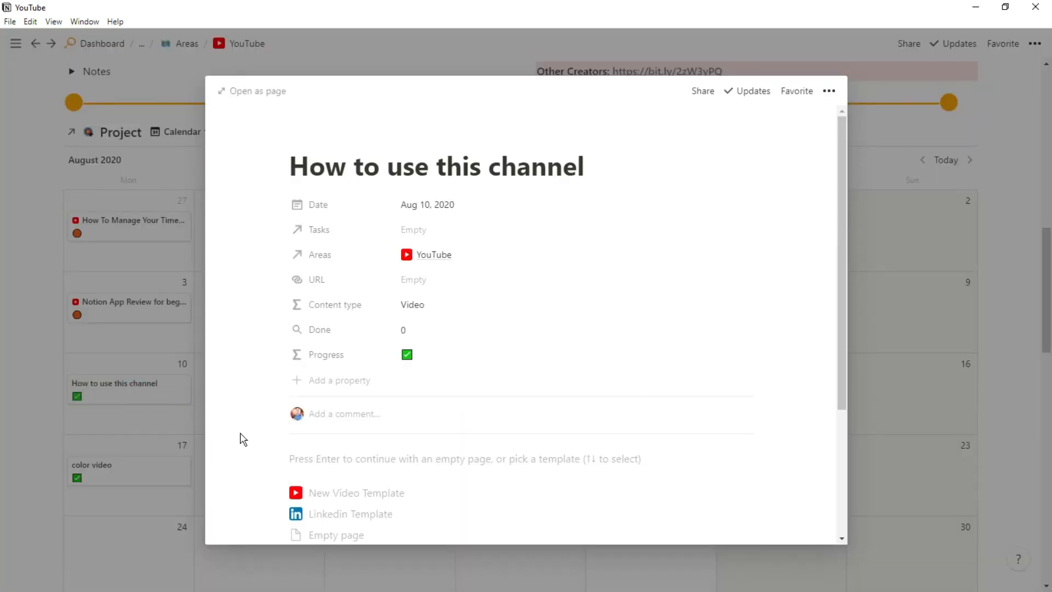
click(251, 91)
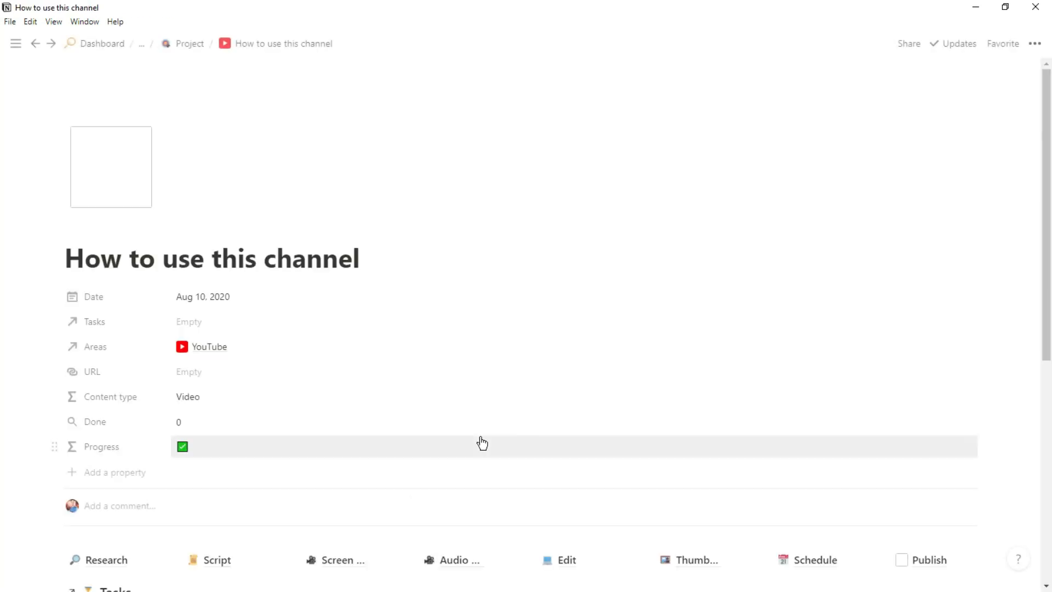
scroll(down, 3)
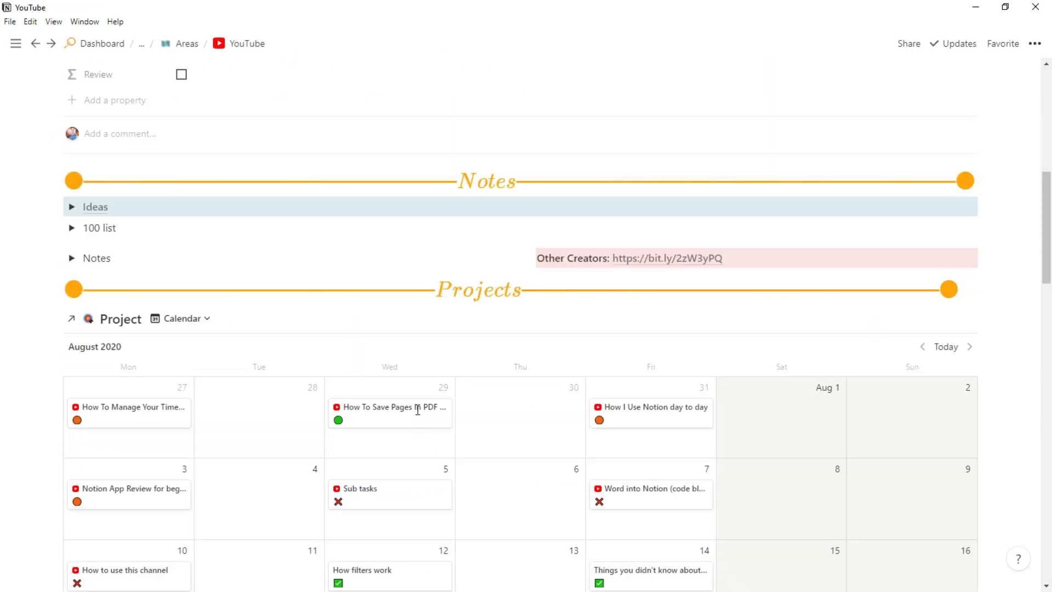
Step: Apply the video template to How filters work, the didn't-know video and color video
click(362, 570)
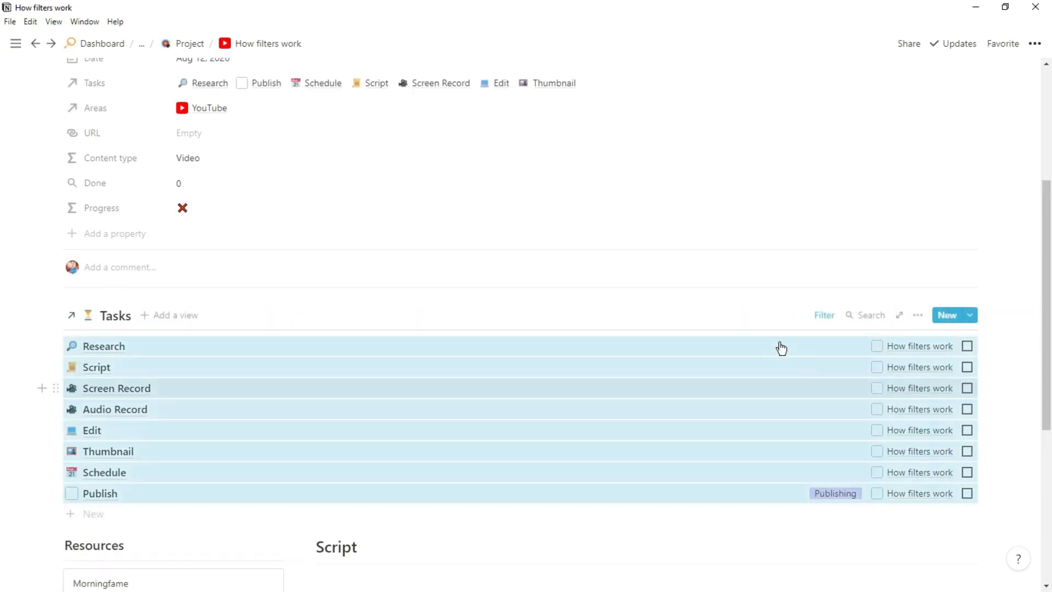
click(209, 108)
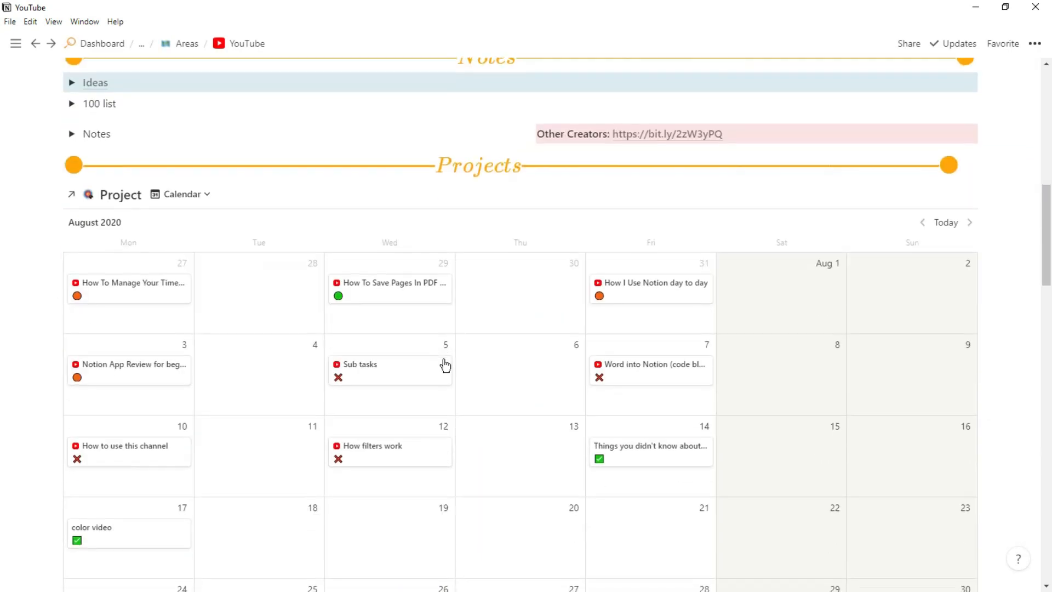
click(649, 445)
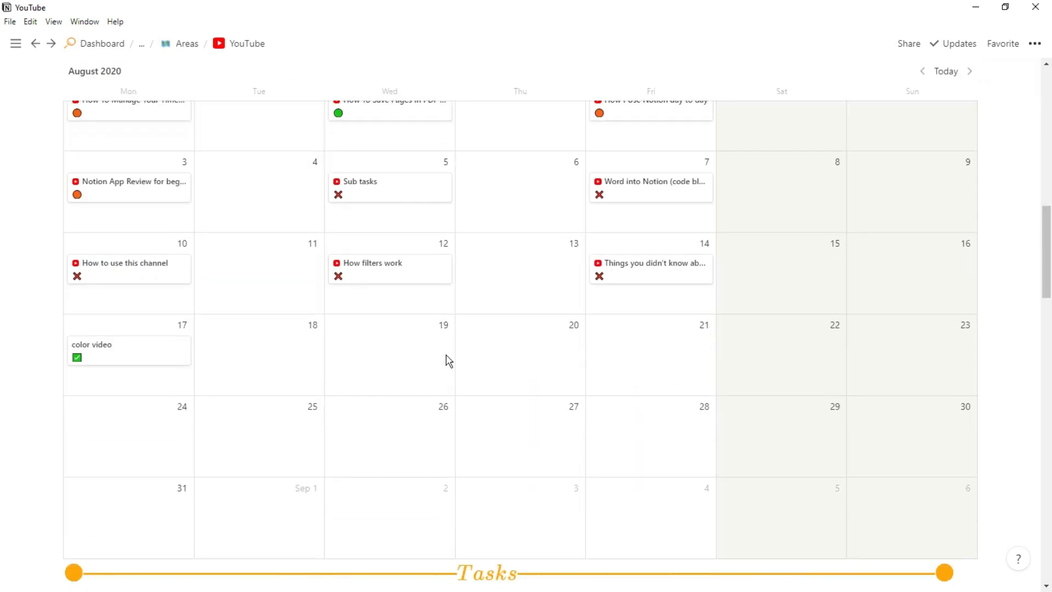
click(91, 344)
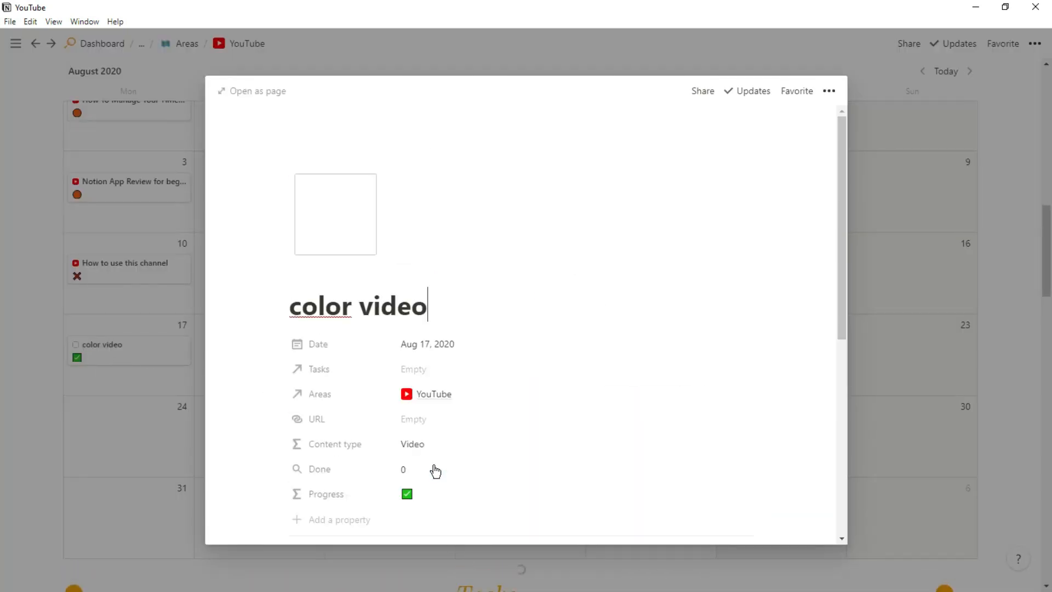
click(256, 91)
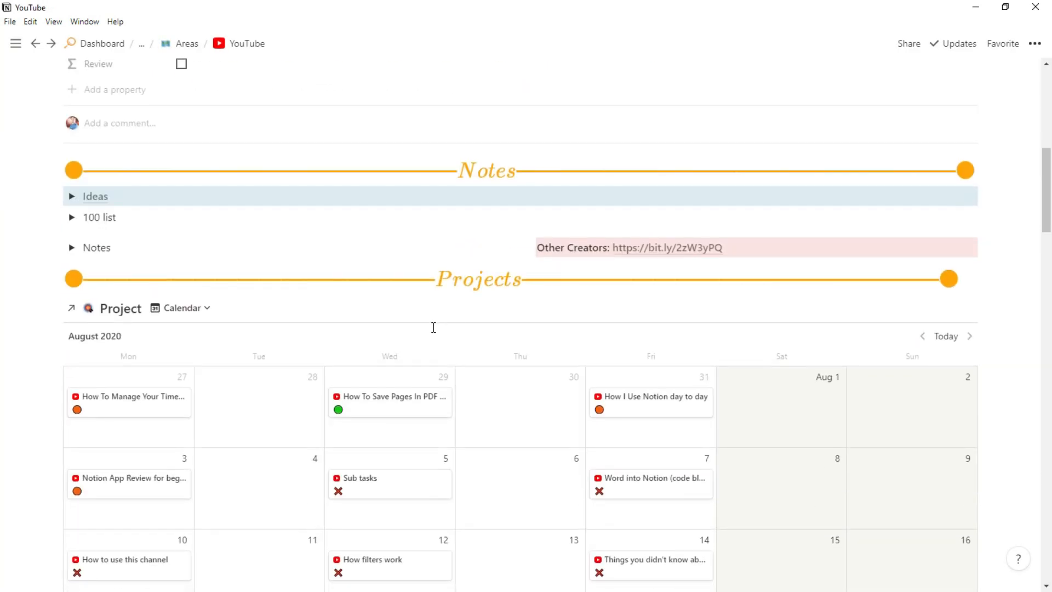
Step: Move the new videos' Research and Publish tasks to July 19–20 on the Tasks calendar
scroll(down, 3)
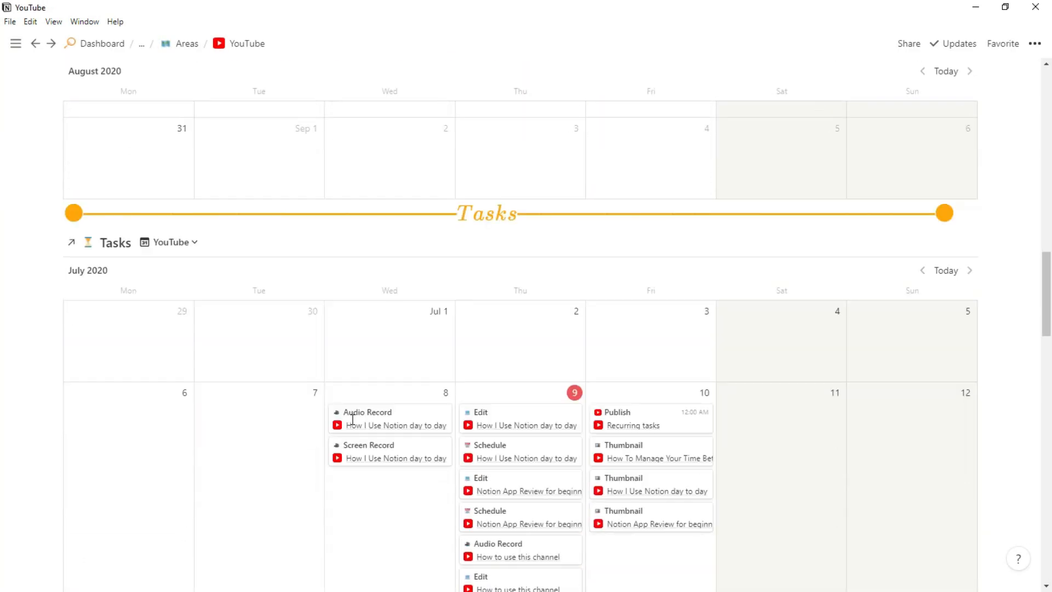
scroll(down, 3)
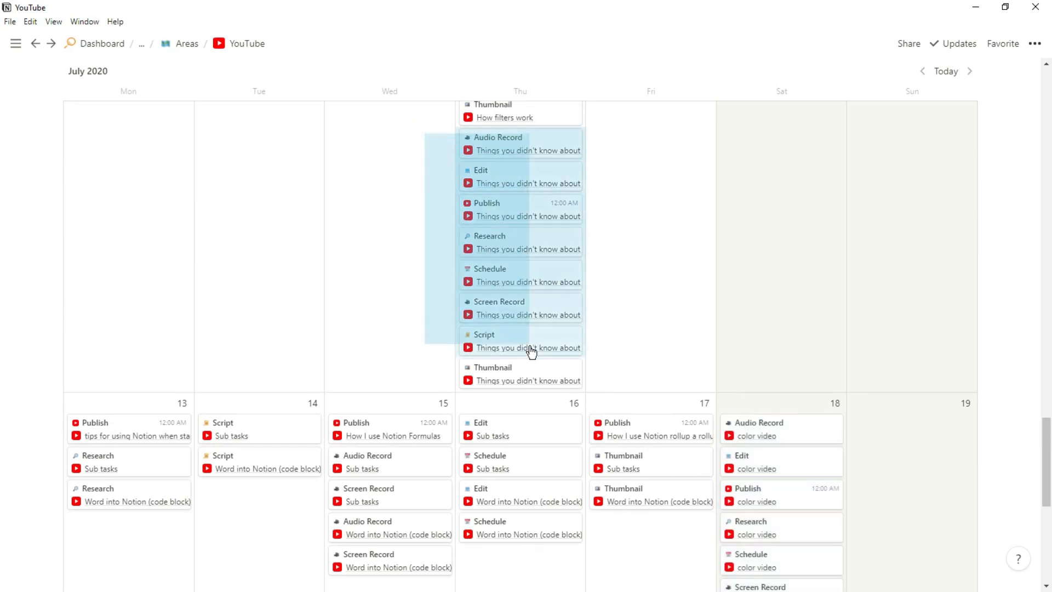
scroll(down, 3)
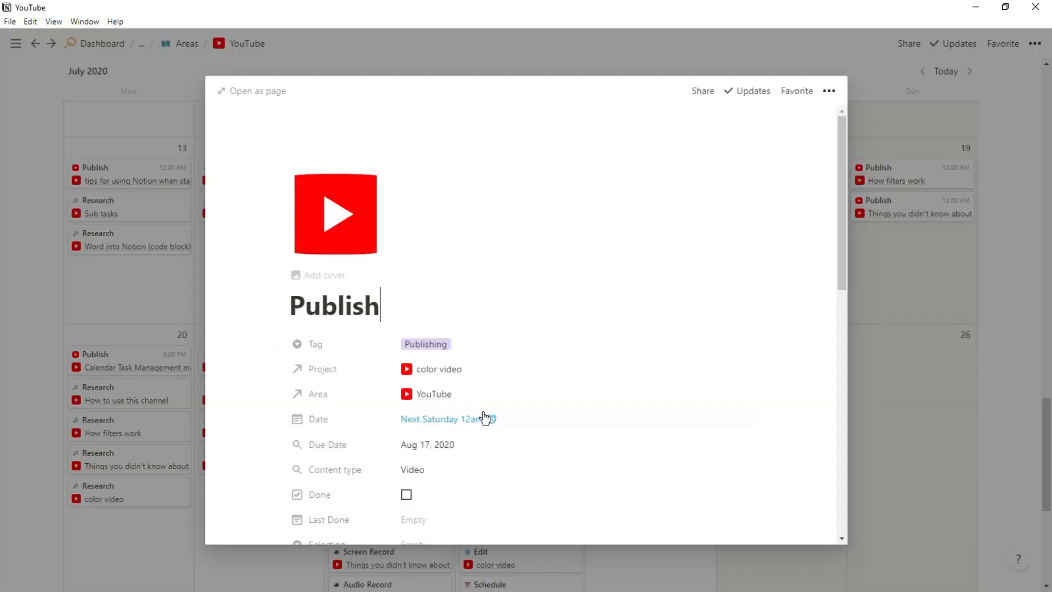
Step: Open the How to use this channel Publish task and check its date
click(448, 418)
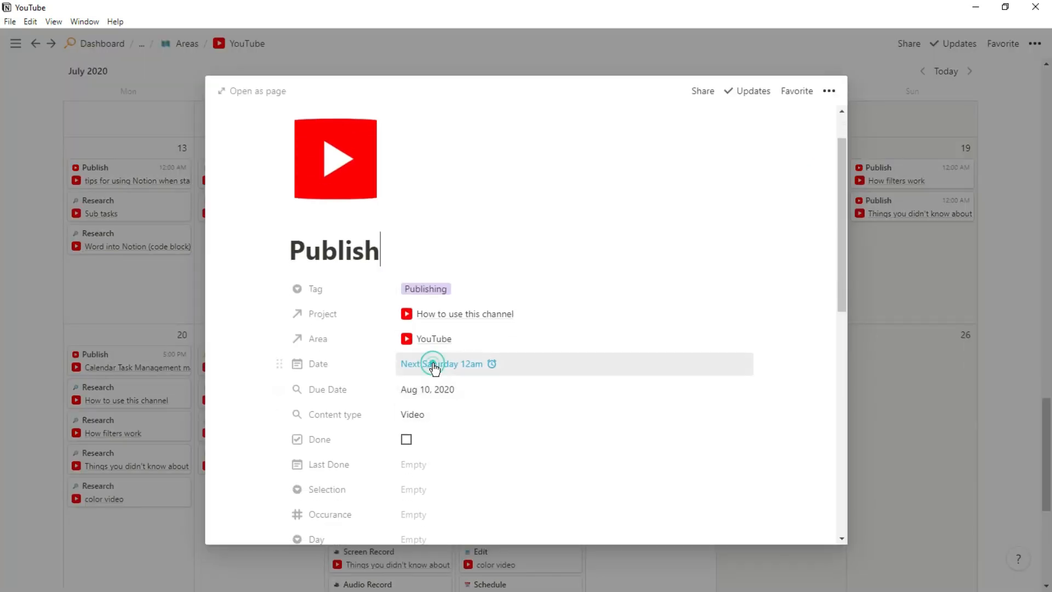
click(435, 367)
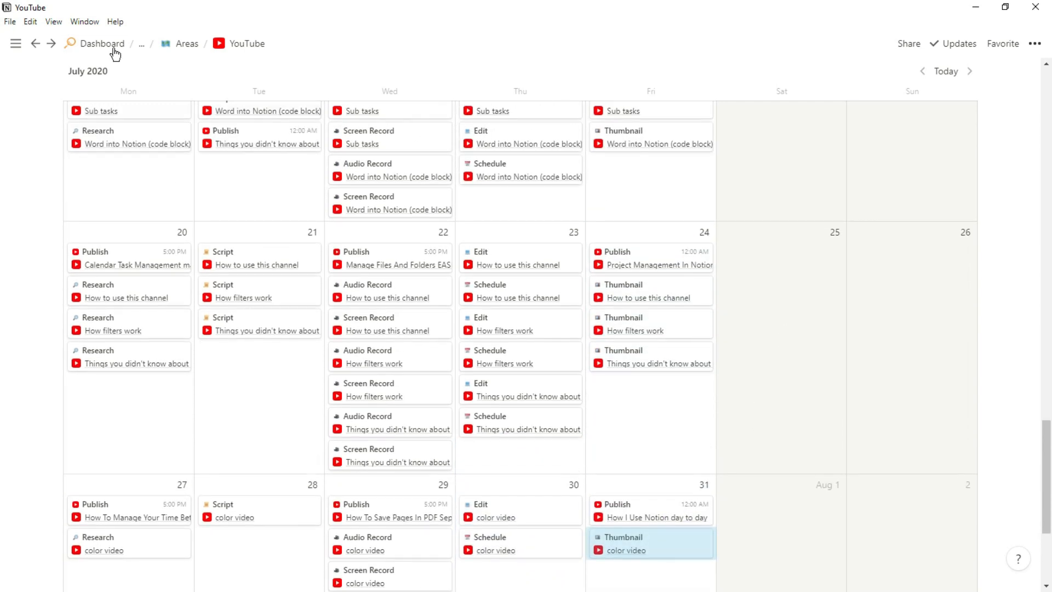
Step: Add a test sub-page with multi-line text and a matching code block under the inbox note
click(102, 42)
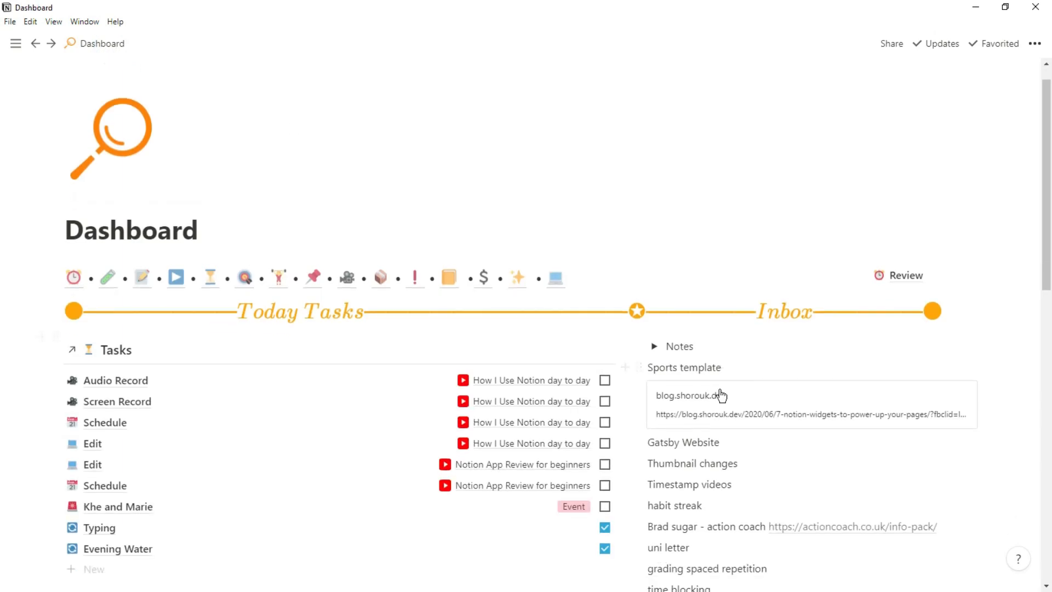
scroll(down, 3)
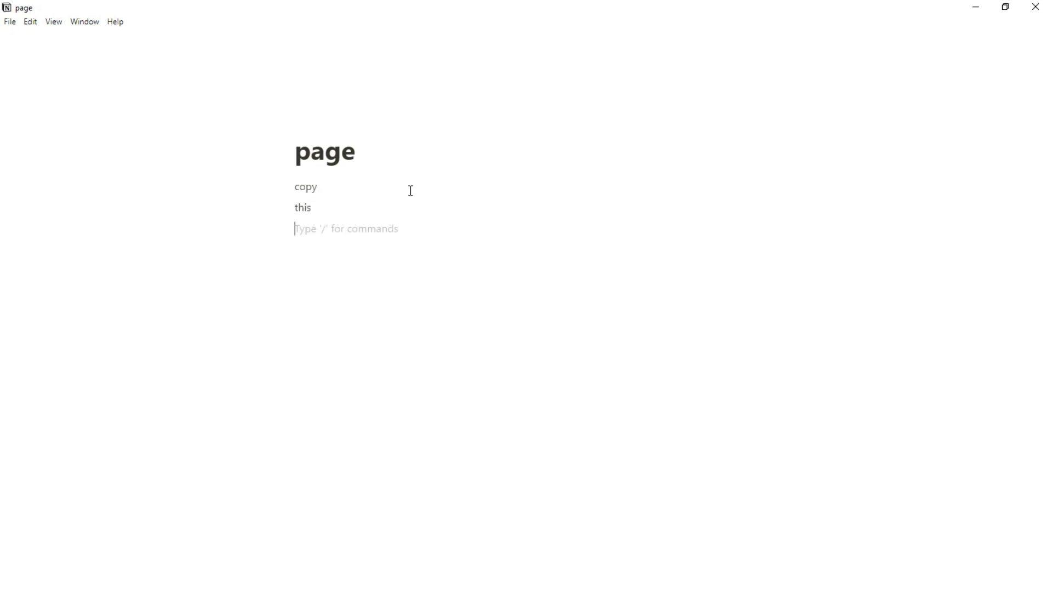
text(text)
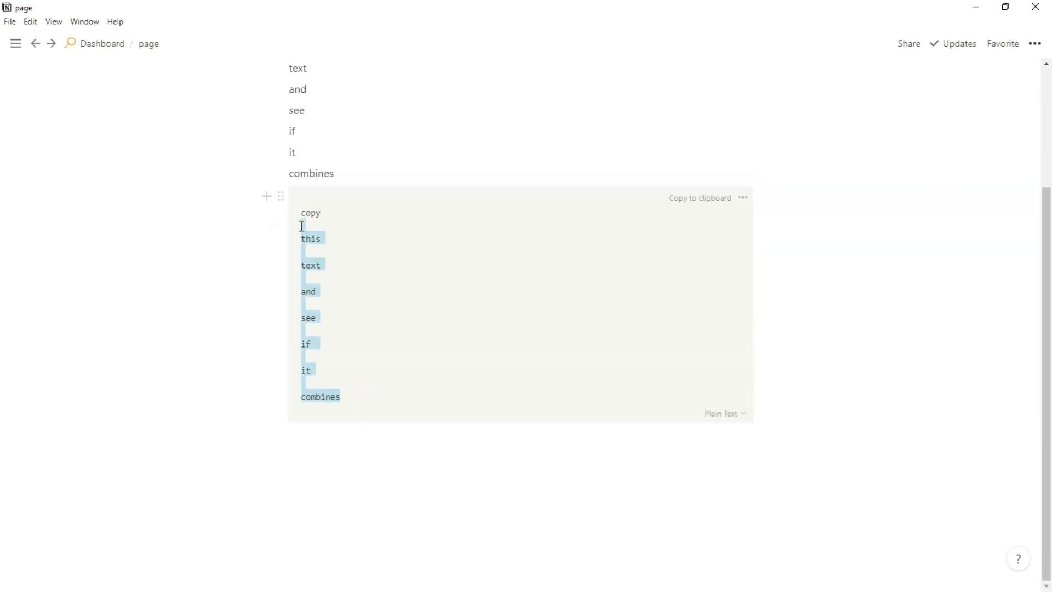
click(332, 436)
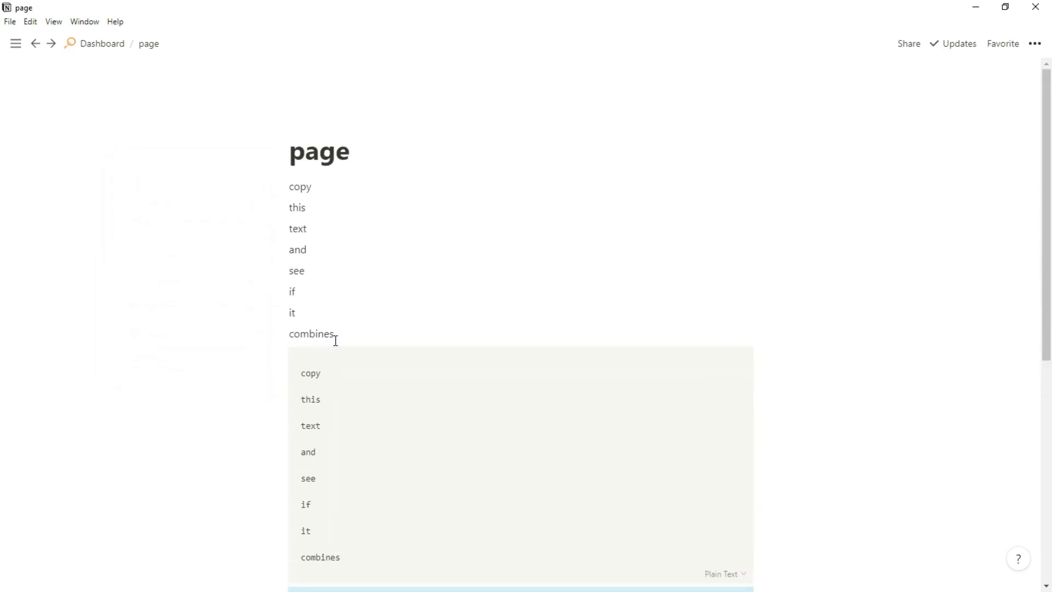
click(35, 44)
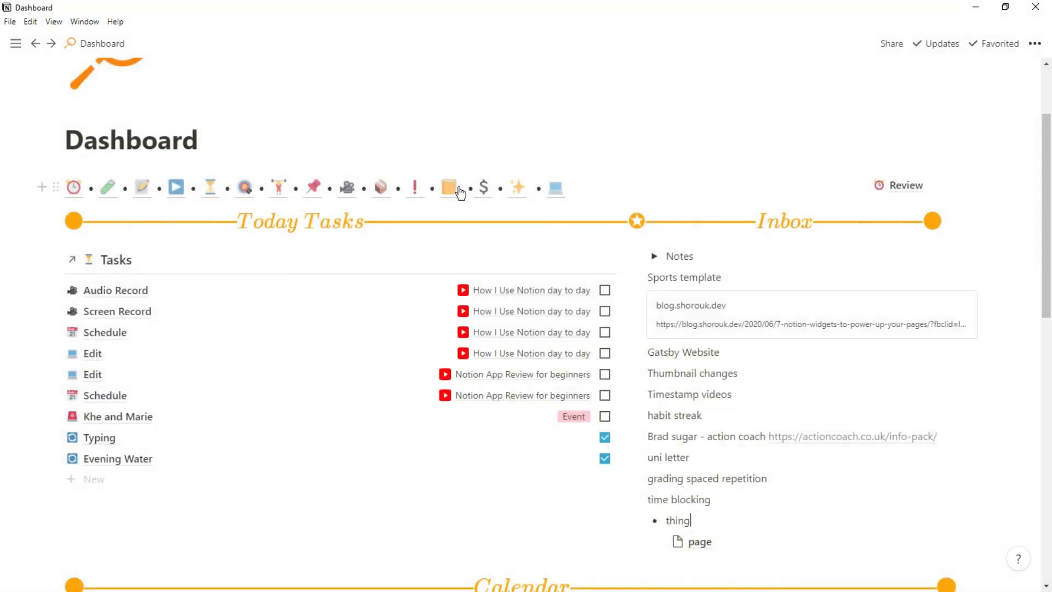
Step: Create a 'Counting empty' template entry from the New Template layout and set its icon
click(448, 188)
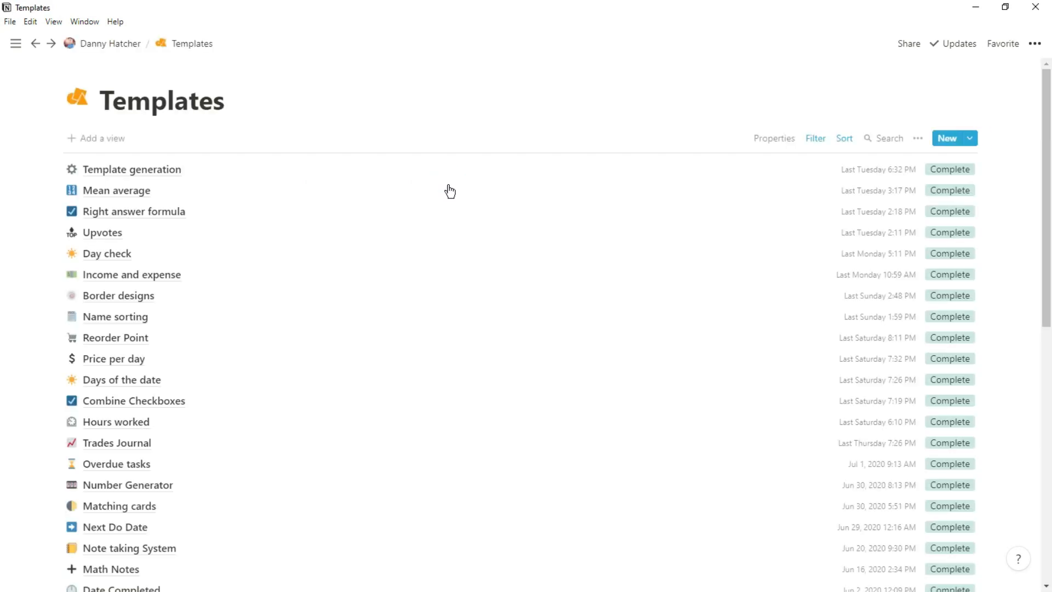
mouse_move(950, 146)
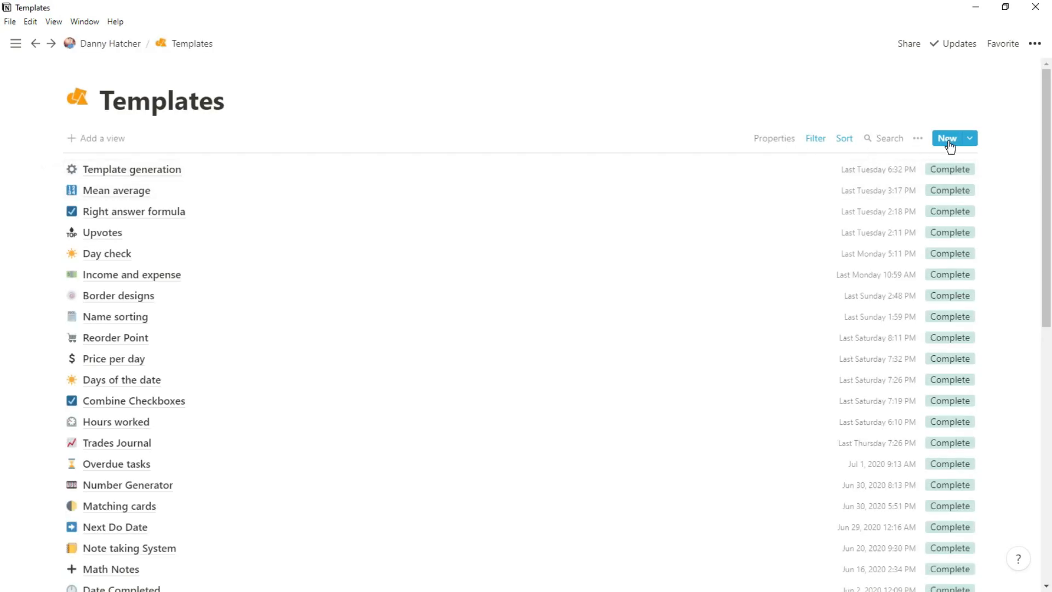
click(947, 138)
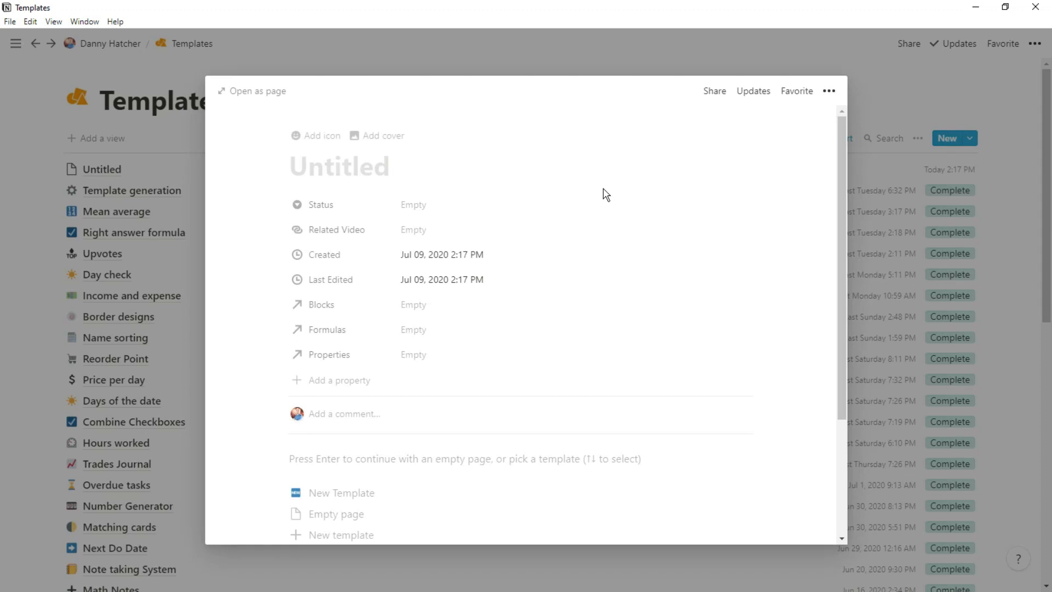
click(251, 91)
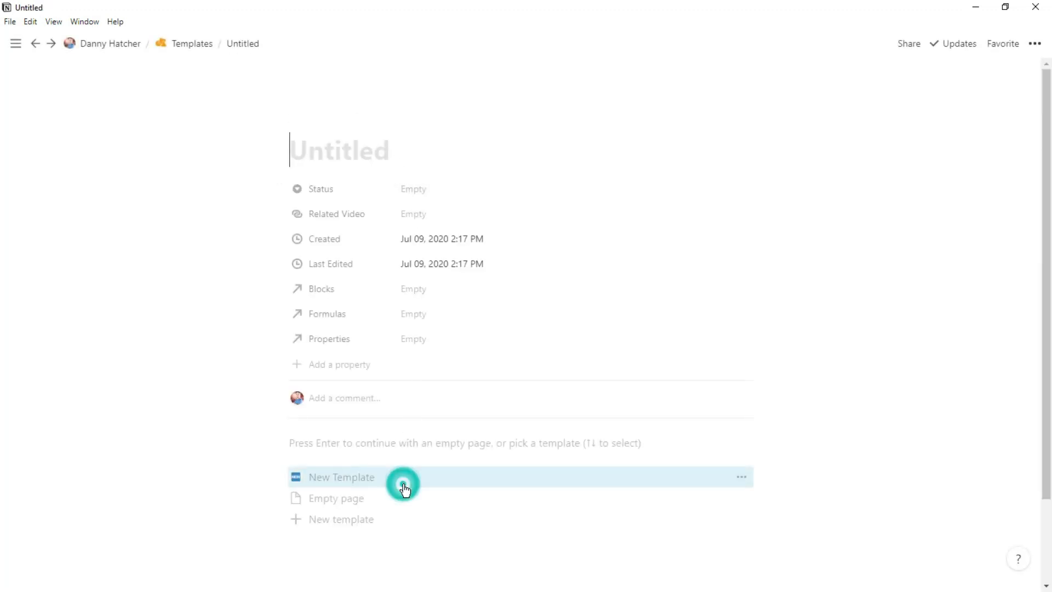
click(341, 477)
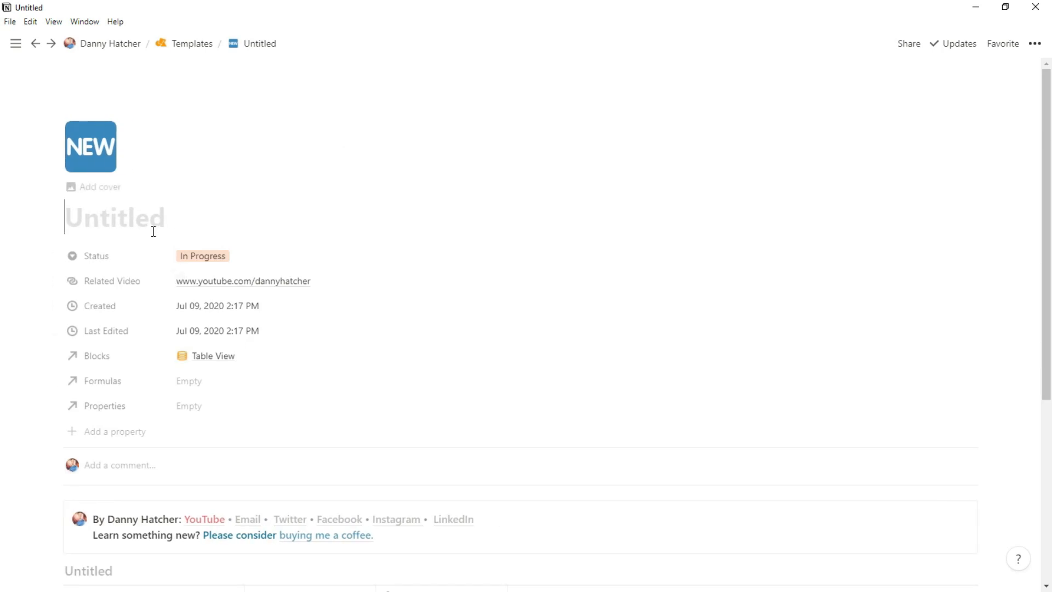
text(Counting)
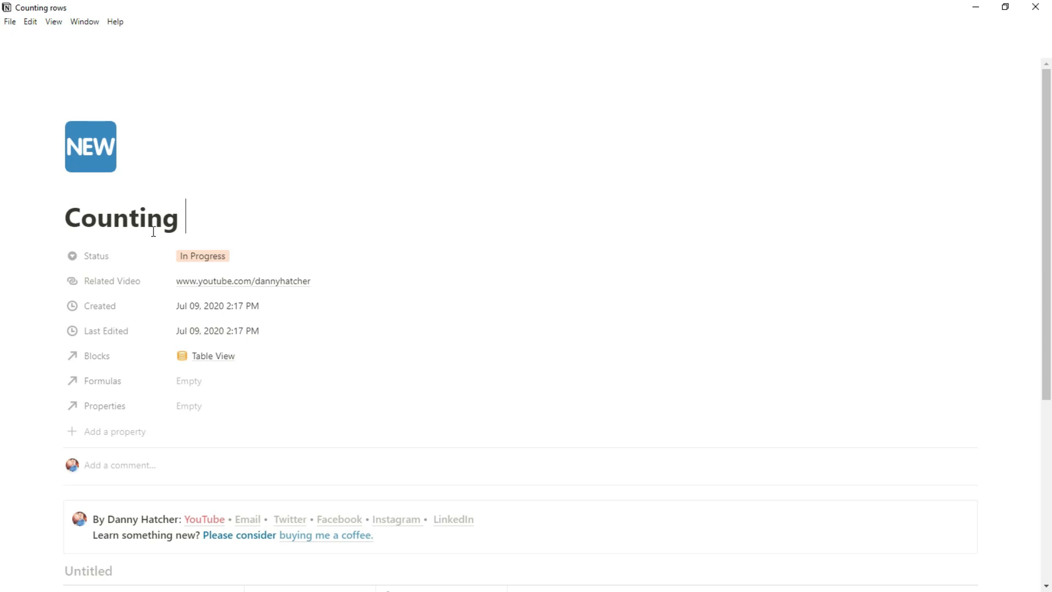
text(empty)
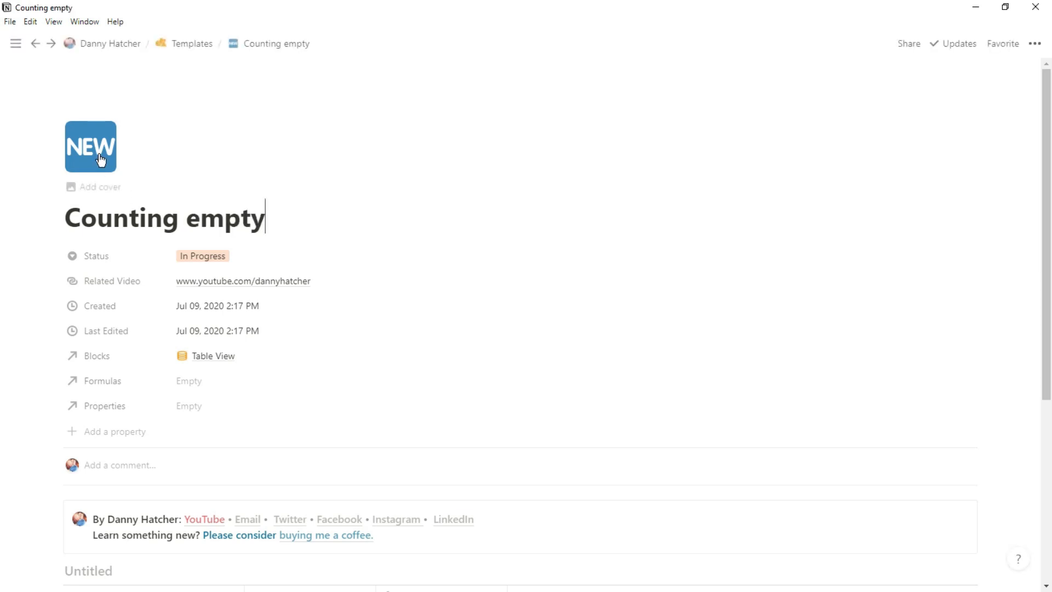
click(91, 146)
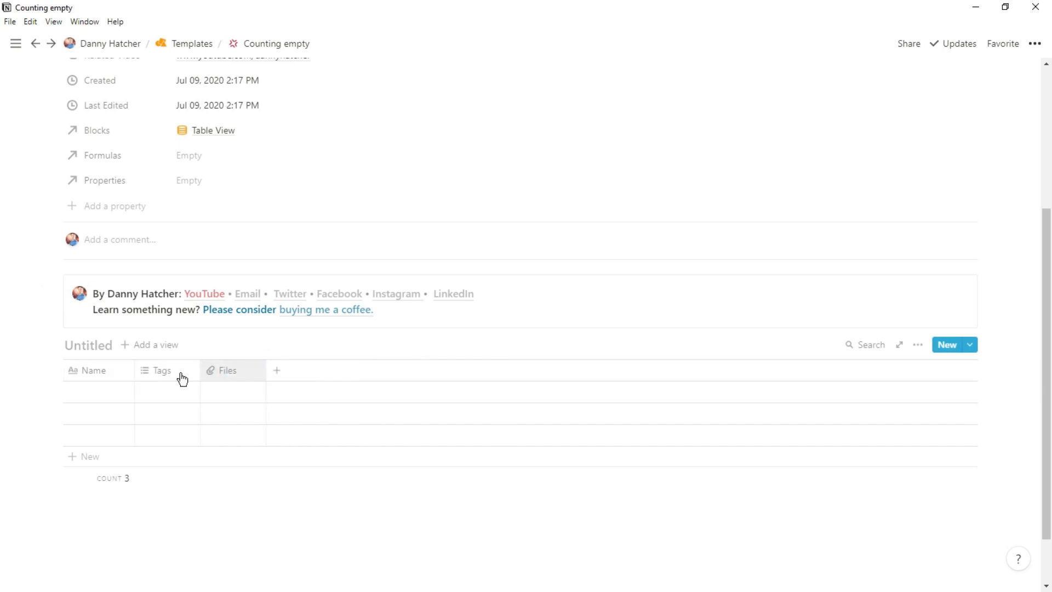
Step: Turn Files into an Empty formula: toNumber(empty(prop("Tags")))+toNumber(empty(prop("Name")))
click(275, 370)
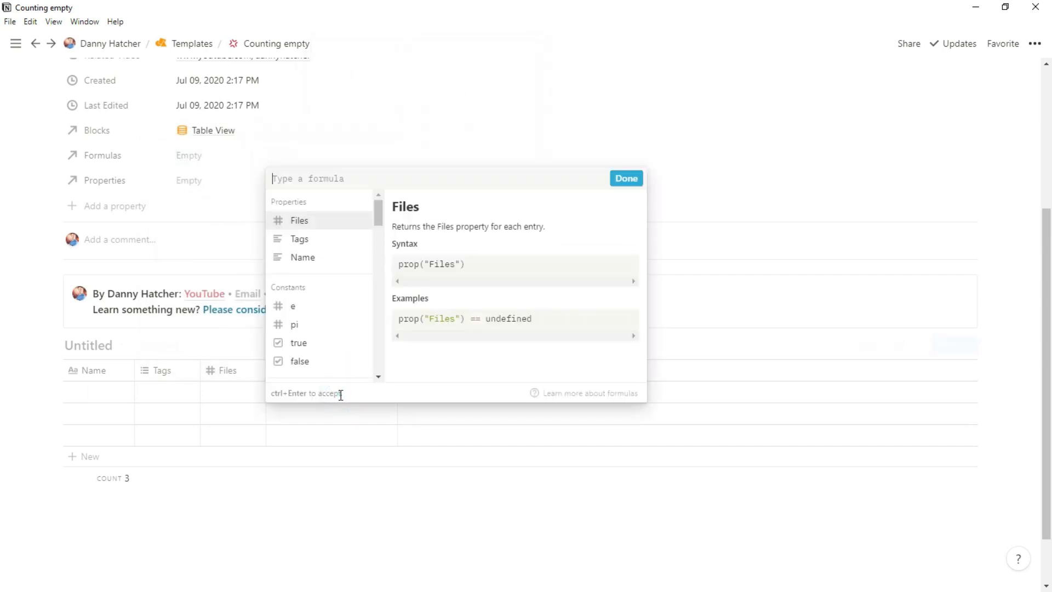
text(empty(prop("Tags"))
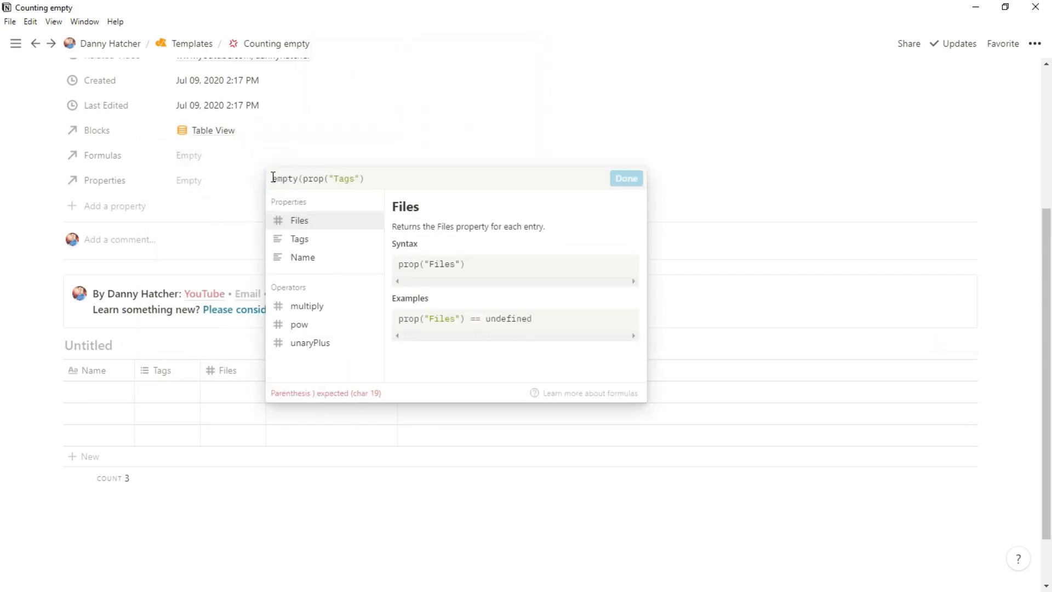
text(),prop("Name"))
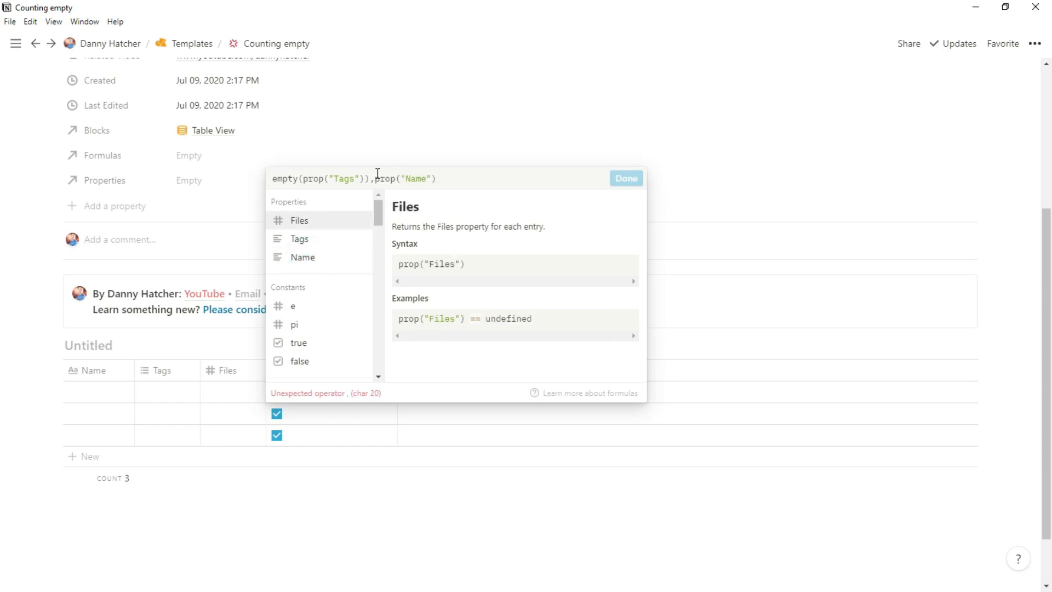
text(empty()
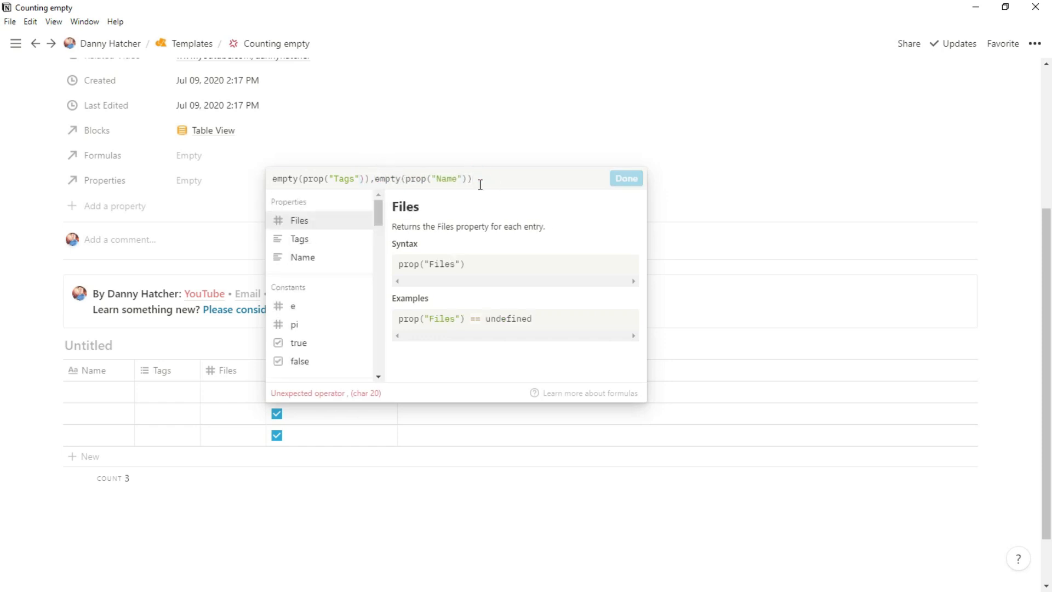
text(toNumber()
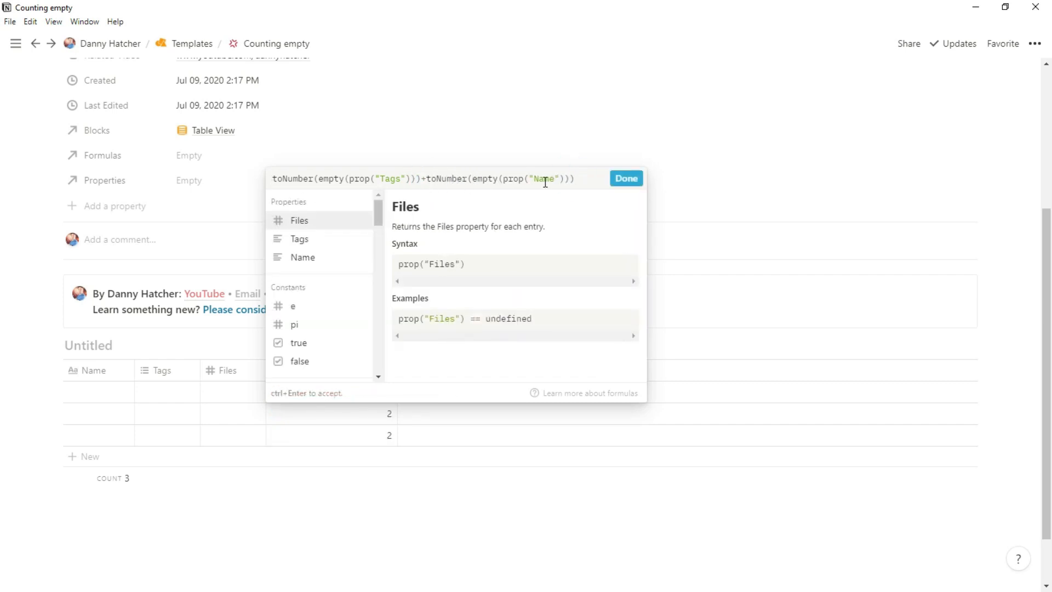
click(624, 177)
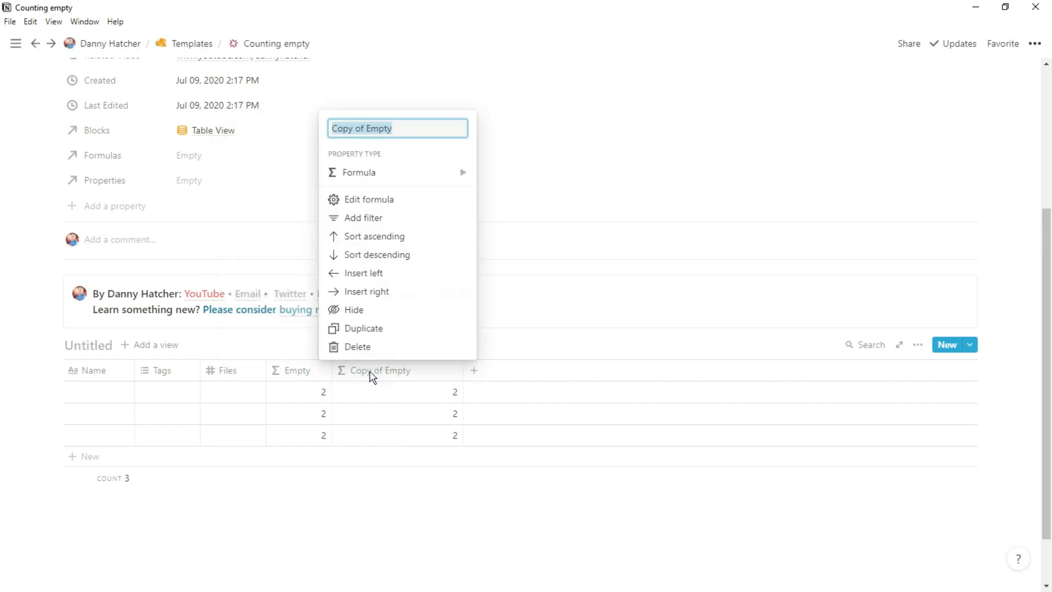
Step: Make the duplicated column a Full formula counting filled fields using not()
click(369, 199)
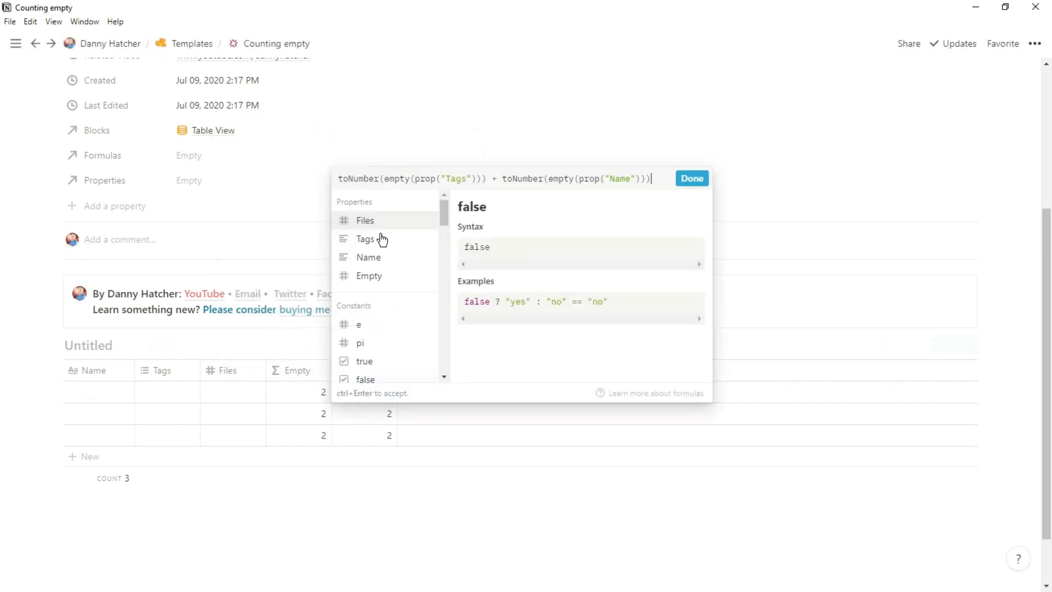
text(not()
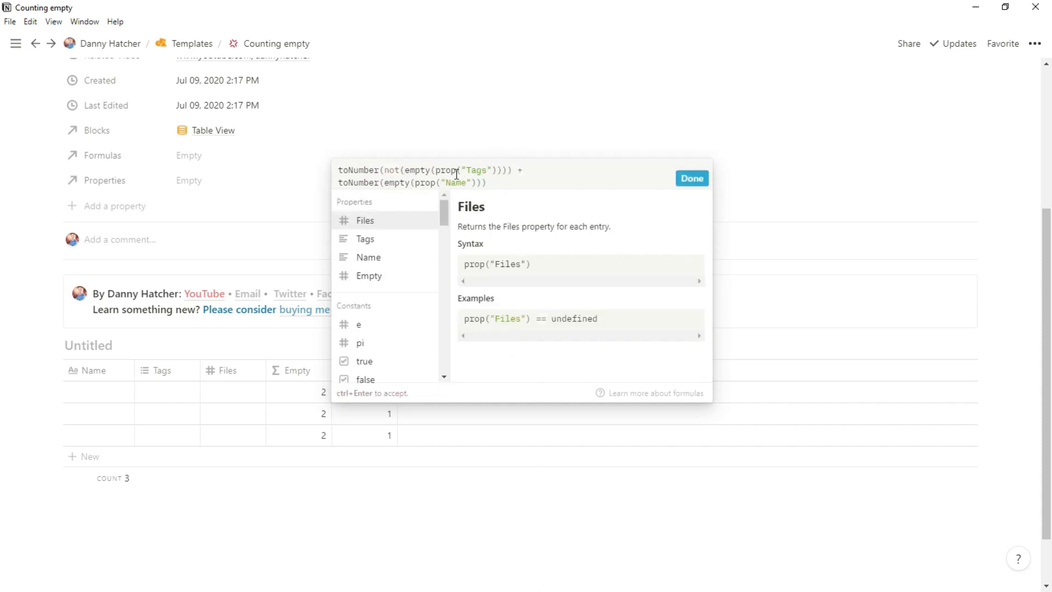
text(not()
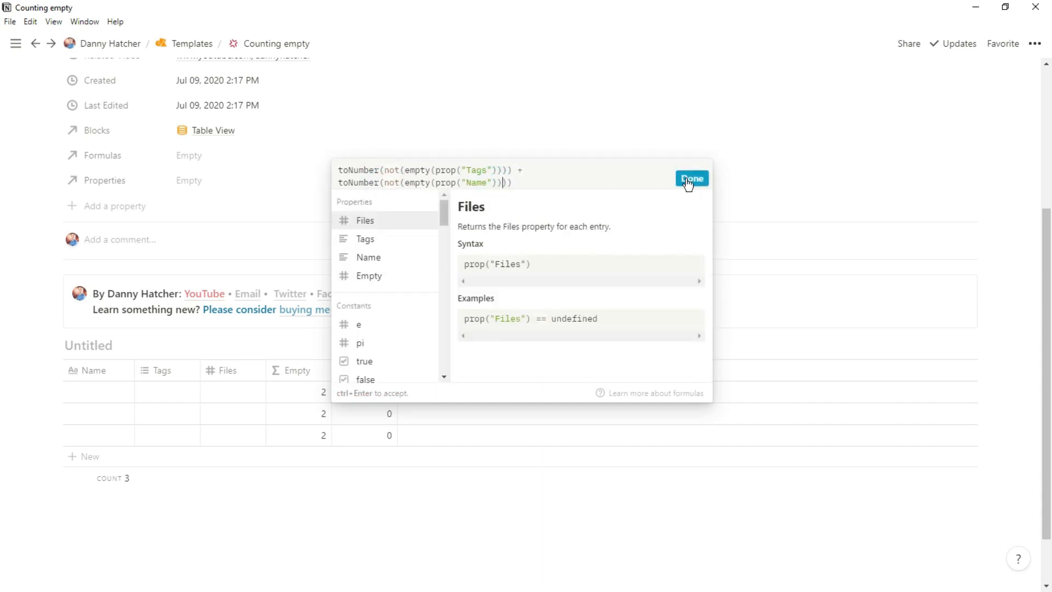
click(692, 179)
text(mul)
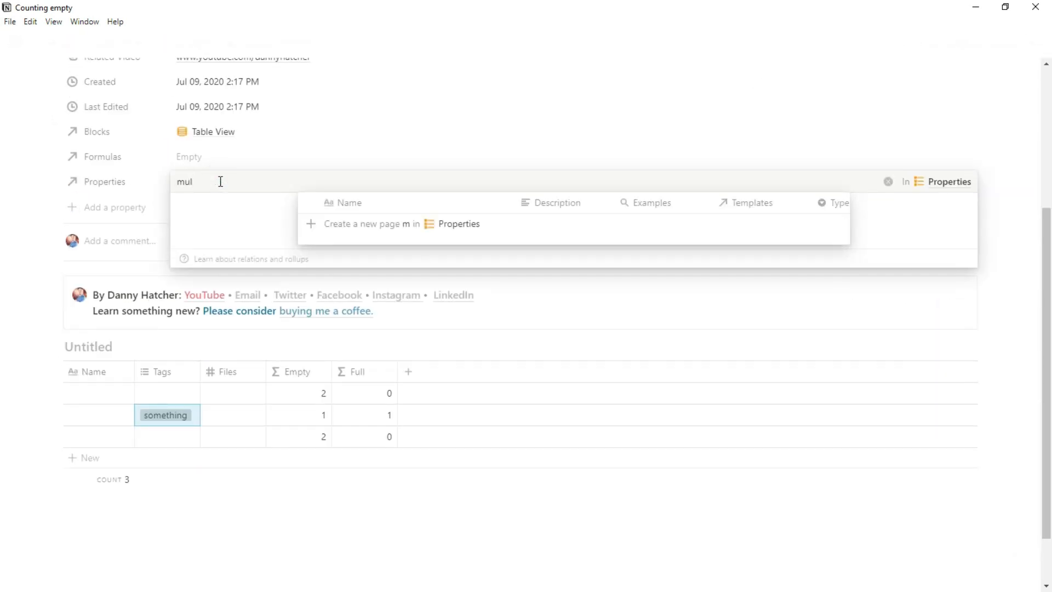
text(num)
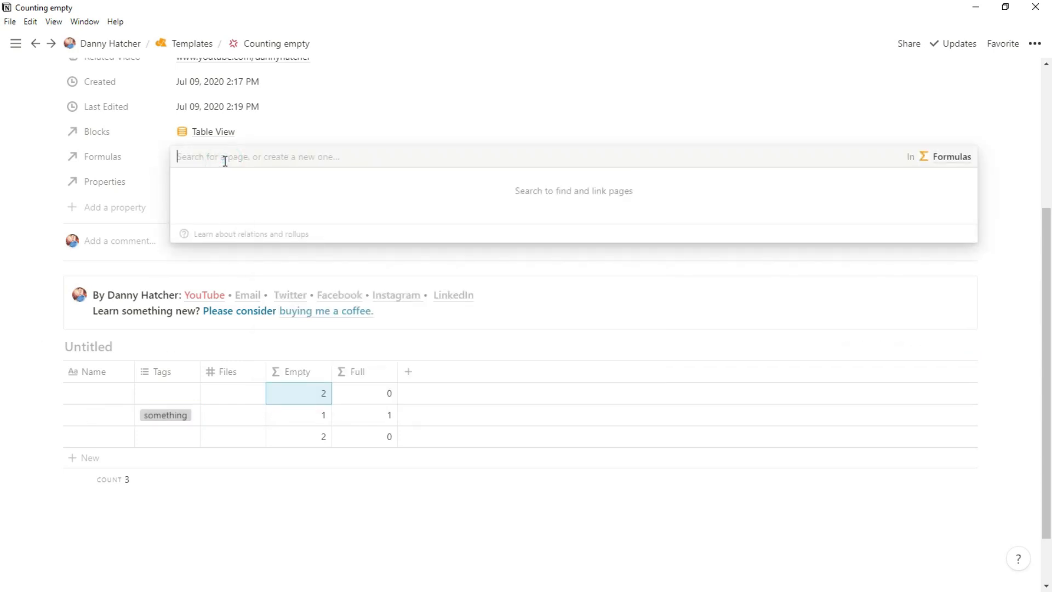
text(empty)
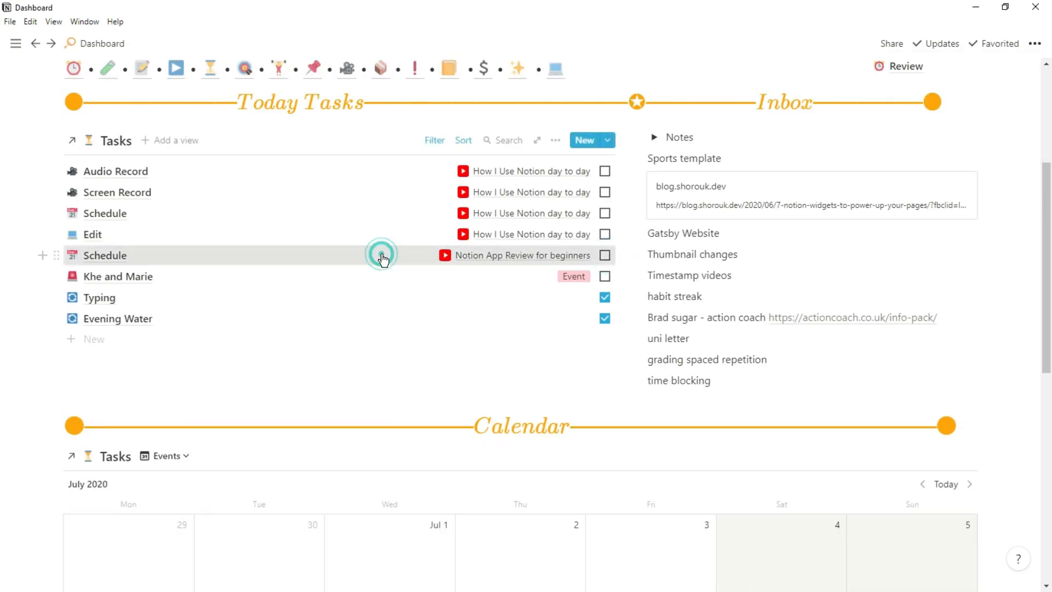
Step: Reschedule the second Schedule task and remove Typing from Today Tasks
click(104, 255)
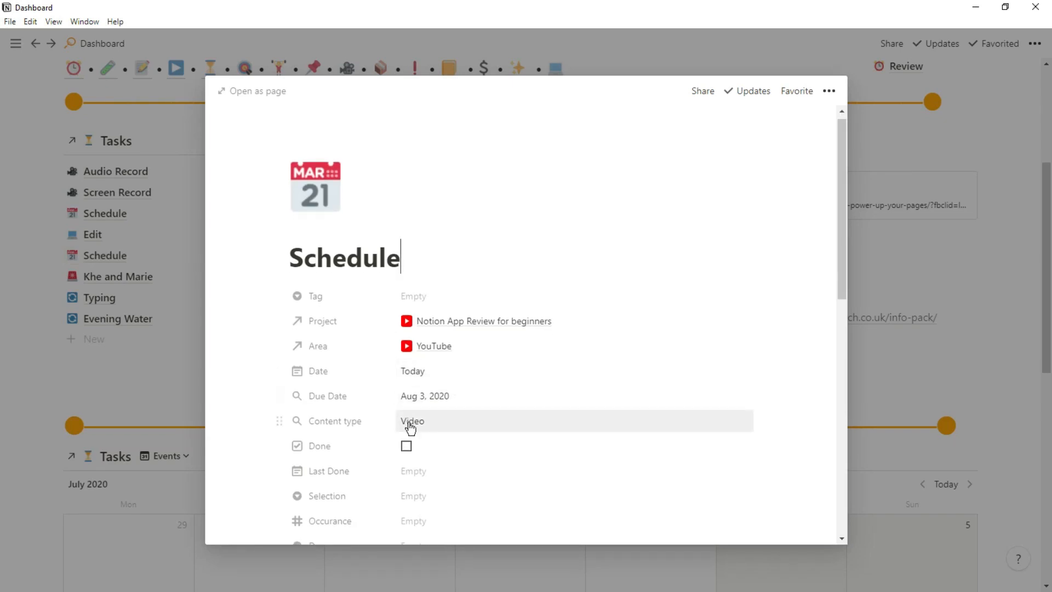
click(406, 446)
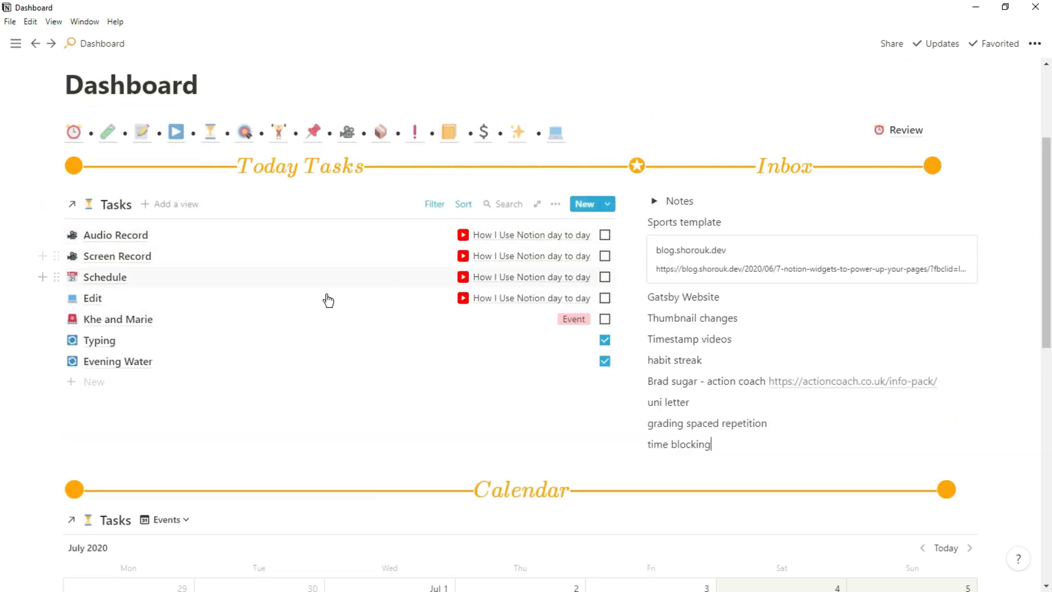
click(99, 340)
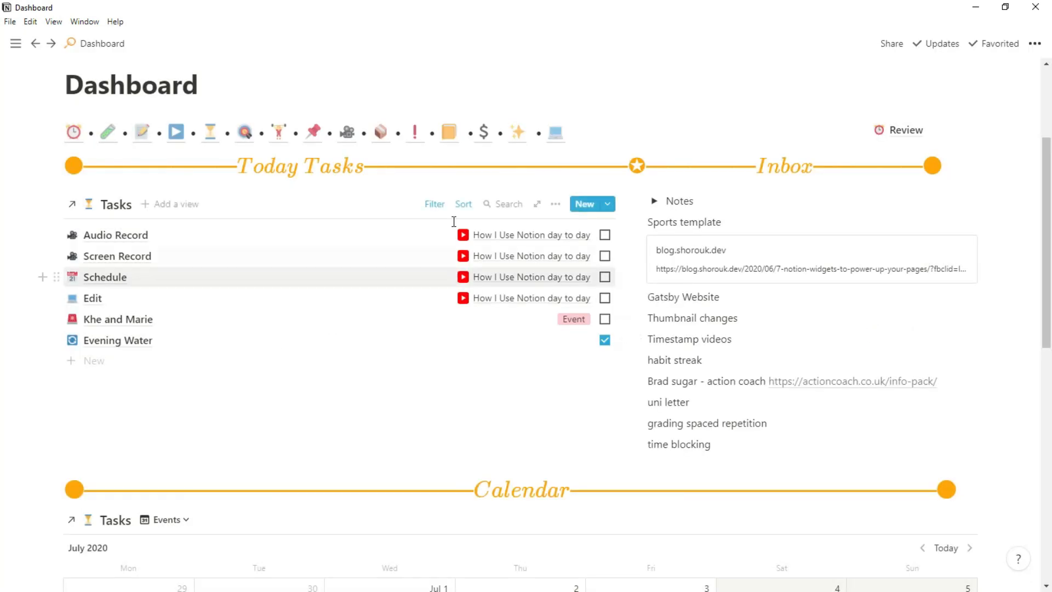
mouse_move(424, 248)
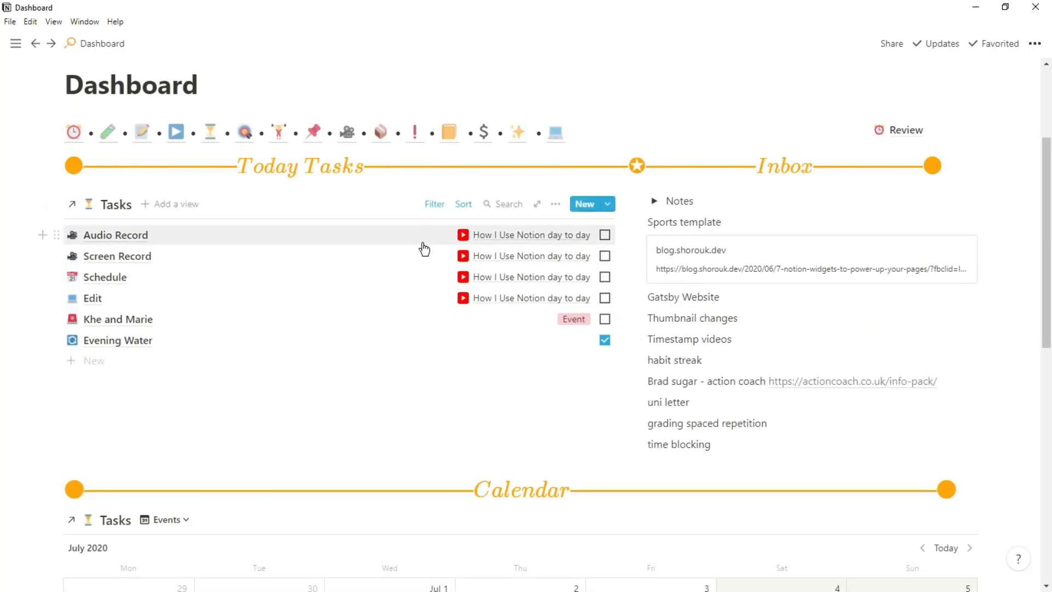
click(105, 276)
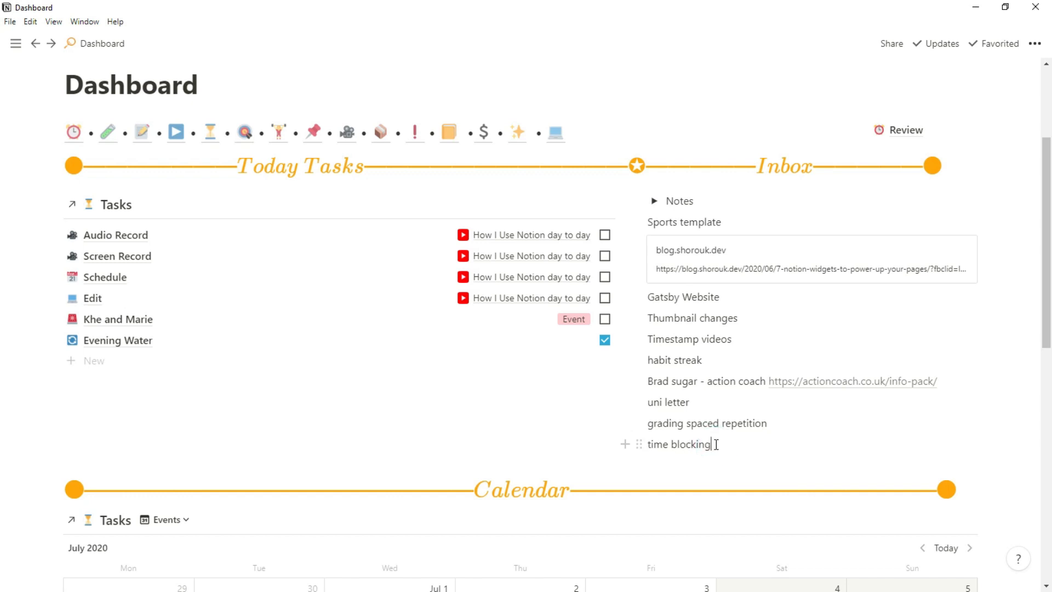
text(templa)
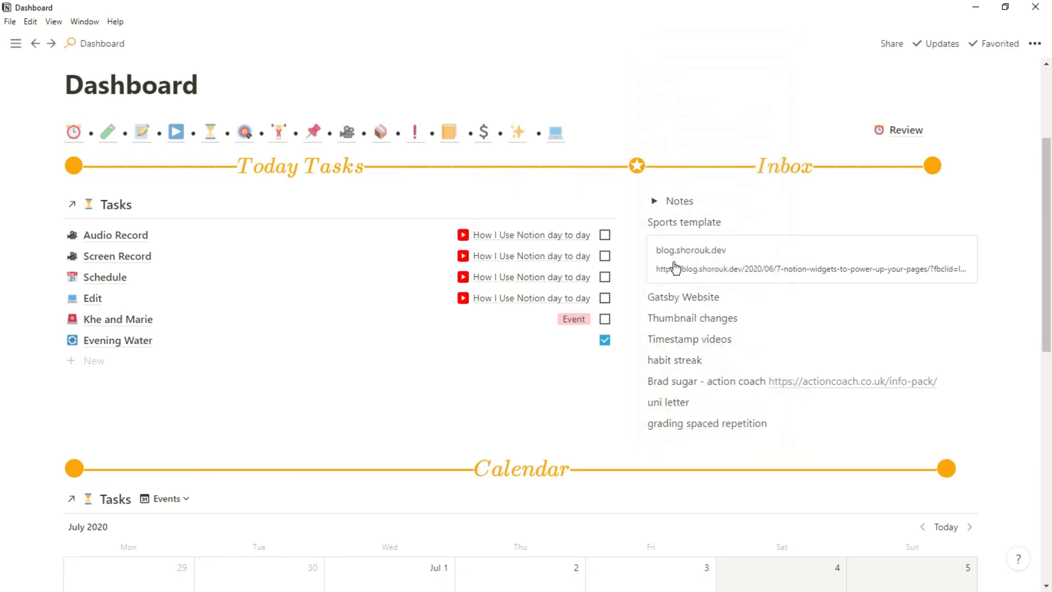
mouse_move(674, 358)
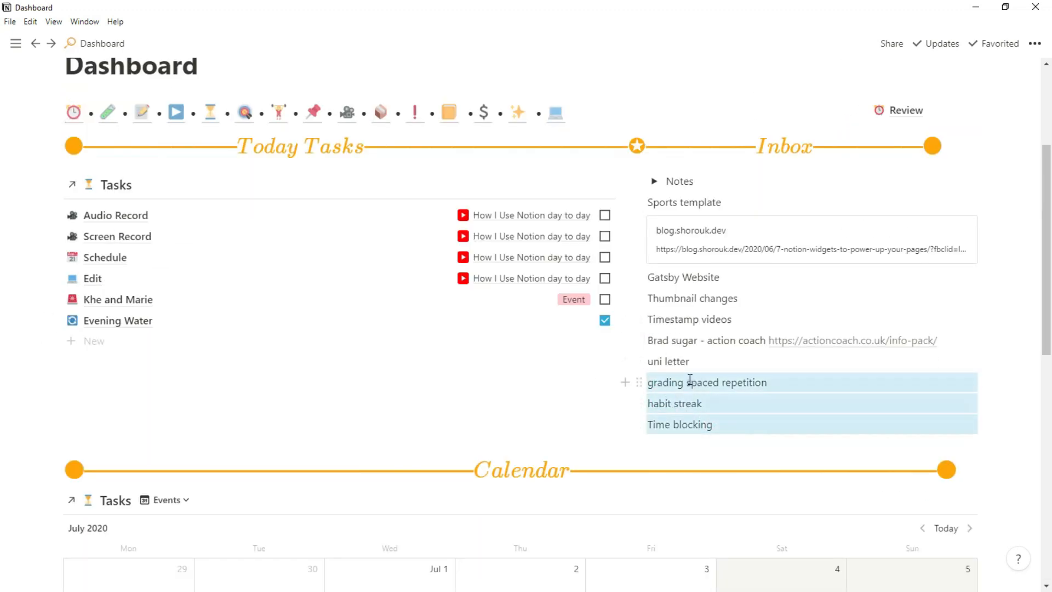
Step: Move grading spaced repetition, habit streak and Time blocking into the Templates database
text(play)
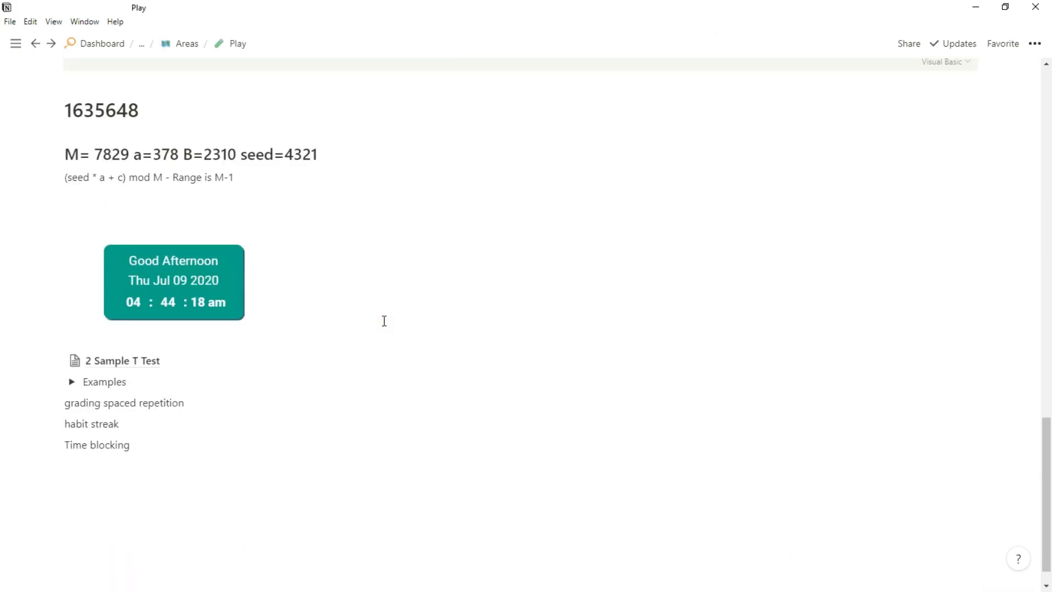
scroll(down, 3)
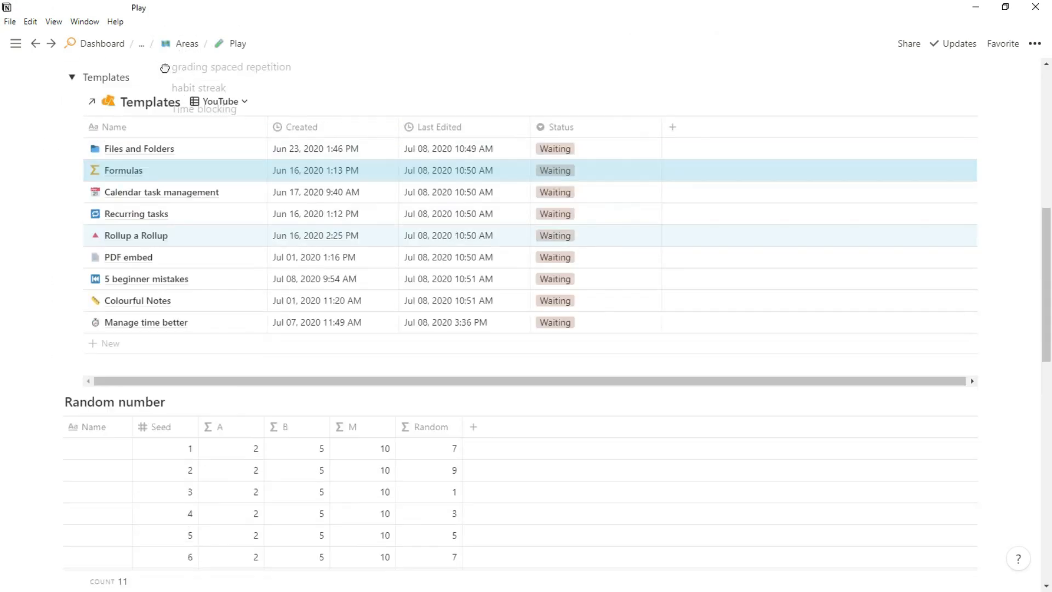
scroll(down, 3)
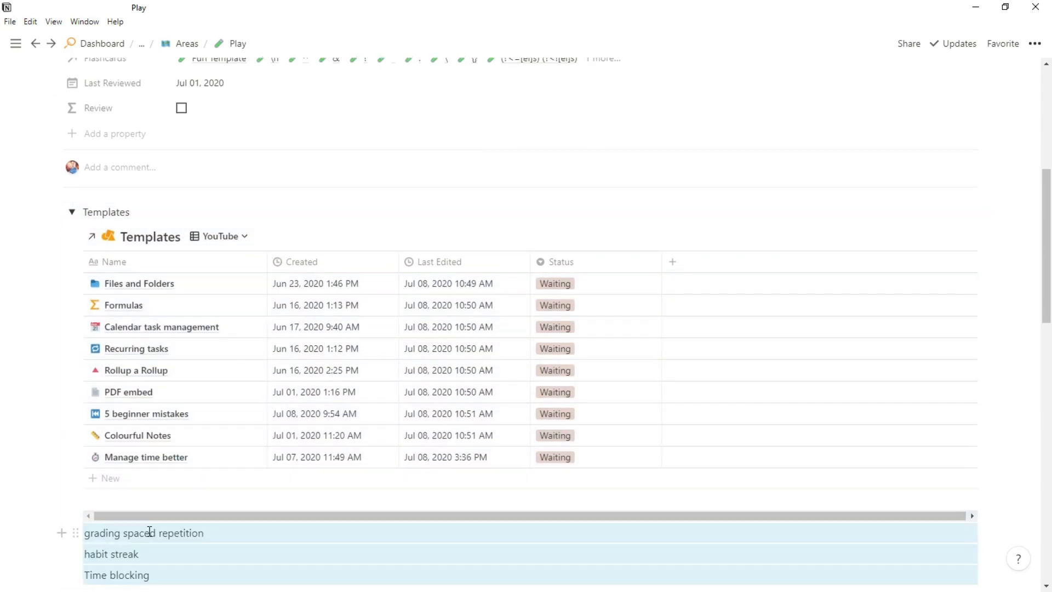
Step: Switch Templates to the In Progress view and open the Time blocking page
click(219, 236)
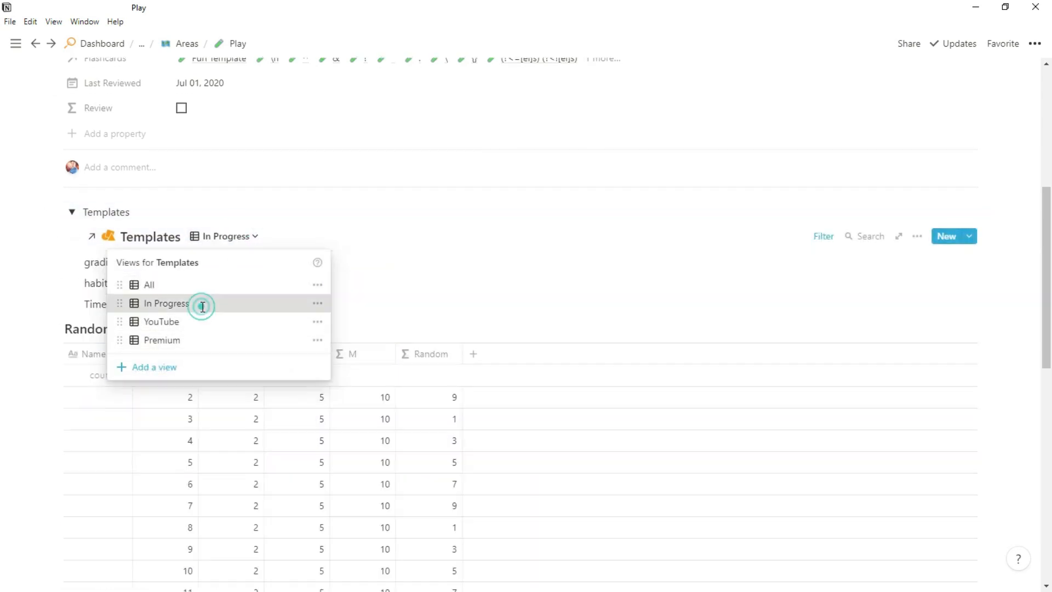
click(165, 303)
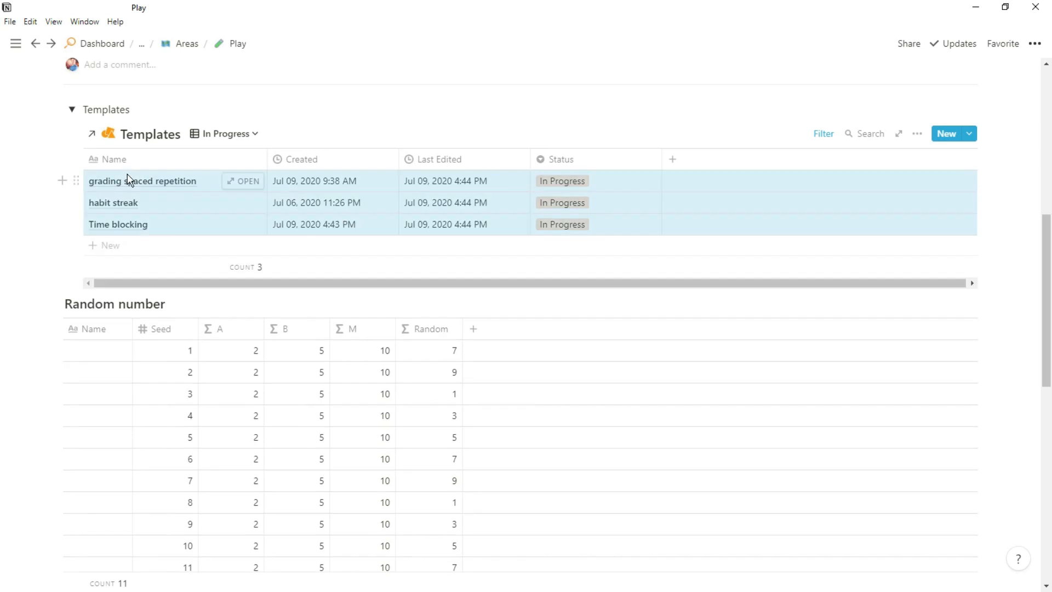
click(101, 44)
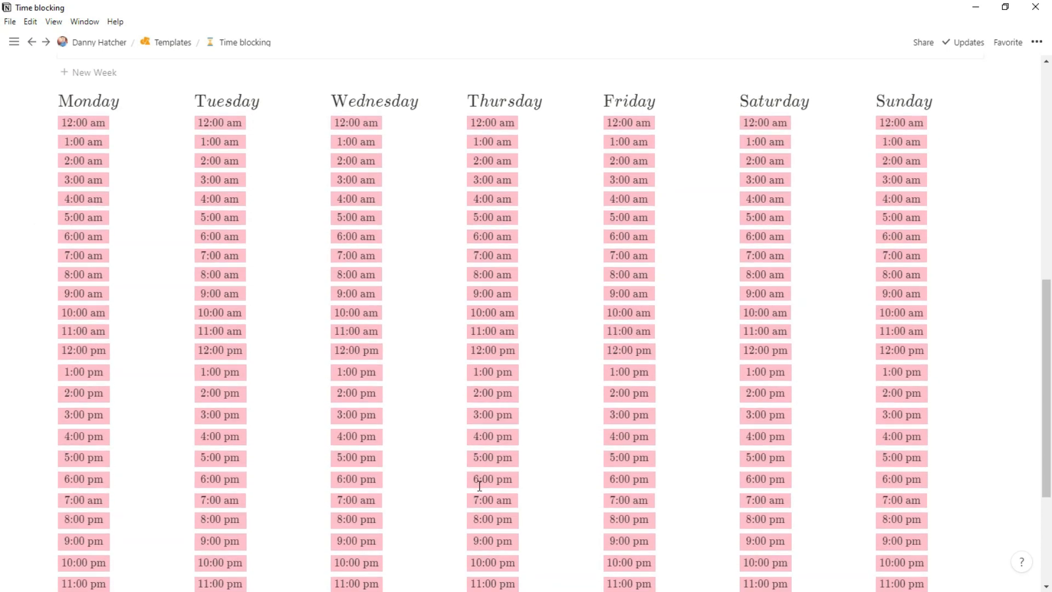
Step: Replace the old week grid with a new Monday-to-Sunday hourly grid from New Week
scroll(down, 3)
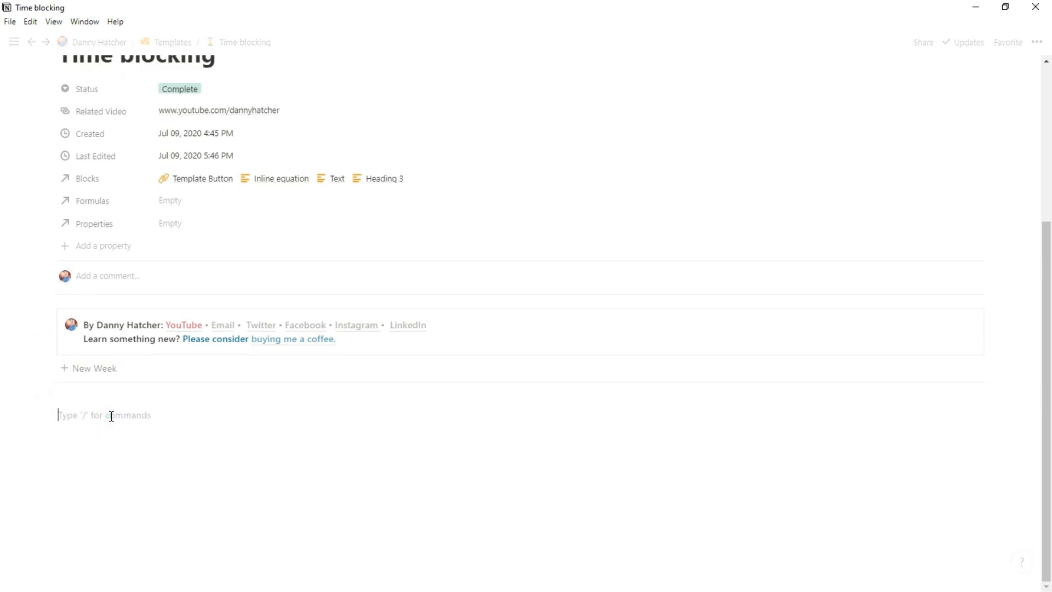
scroll(down, 3)
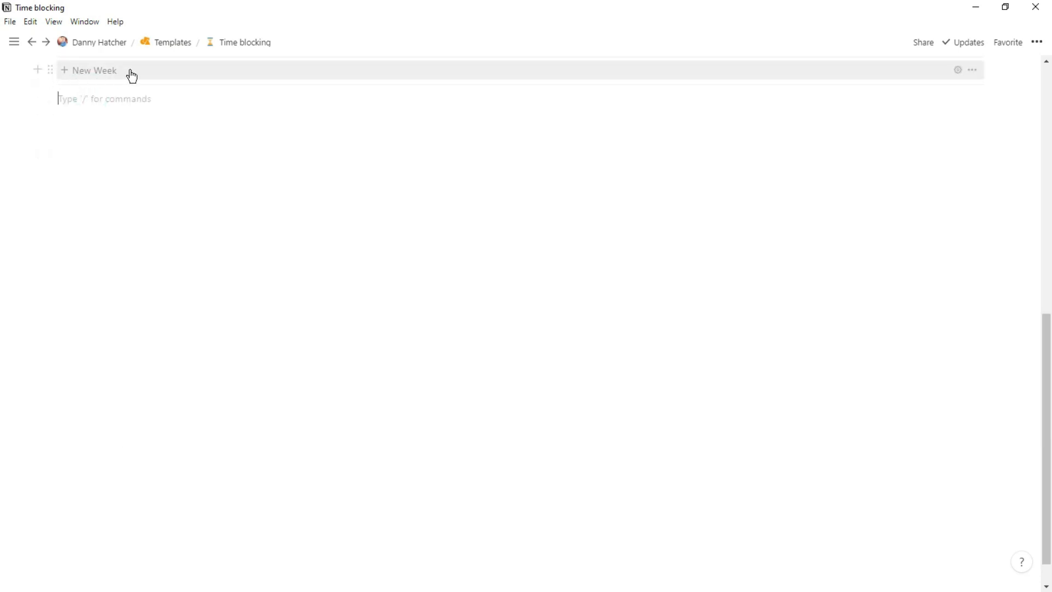
click(94, 69)
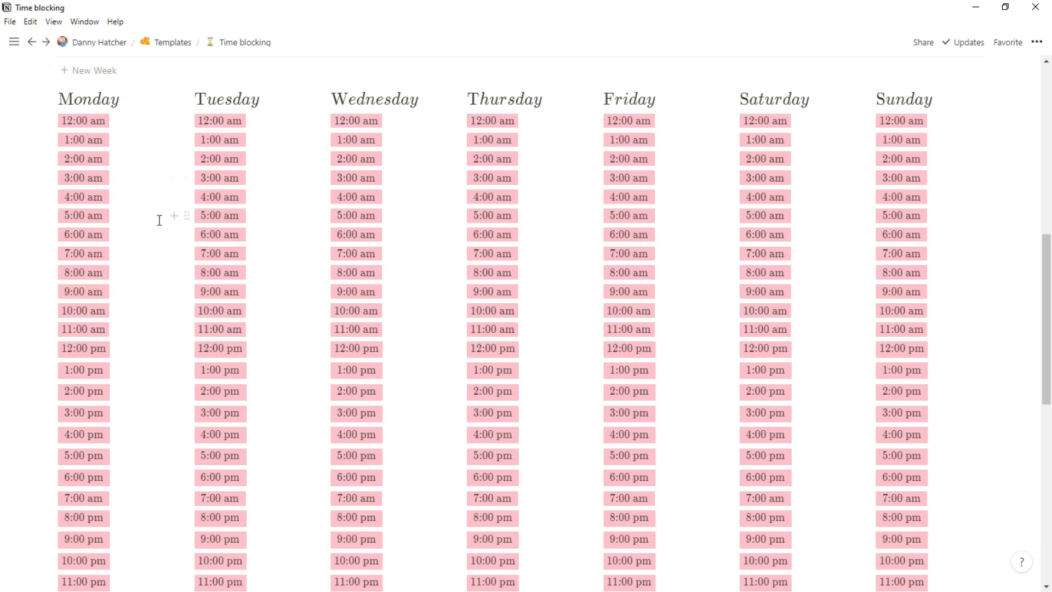